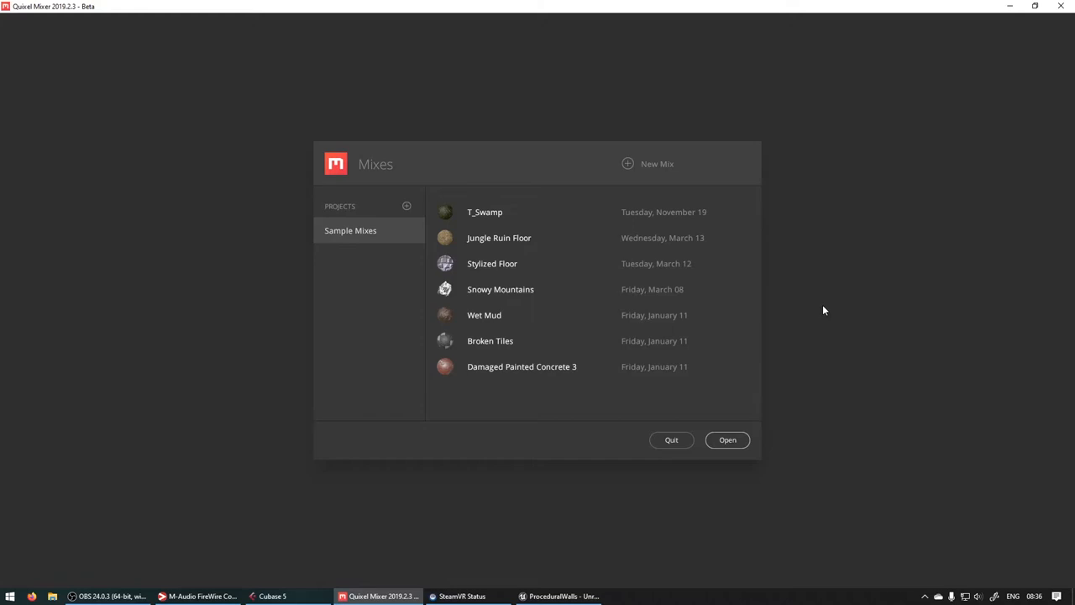
mouse_move(754, 329)
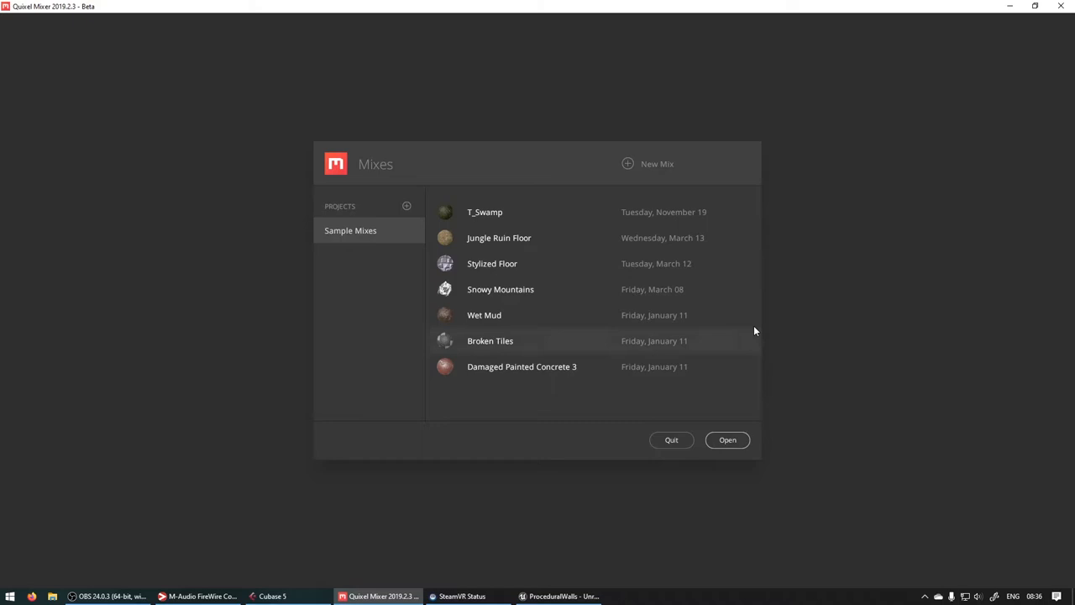
mouse_move(598, 55)
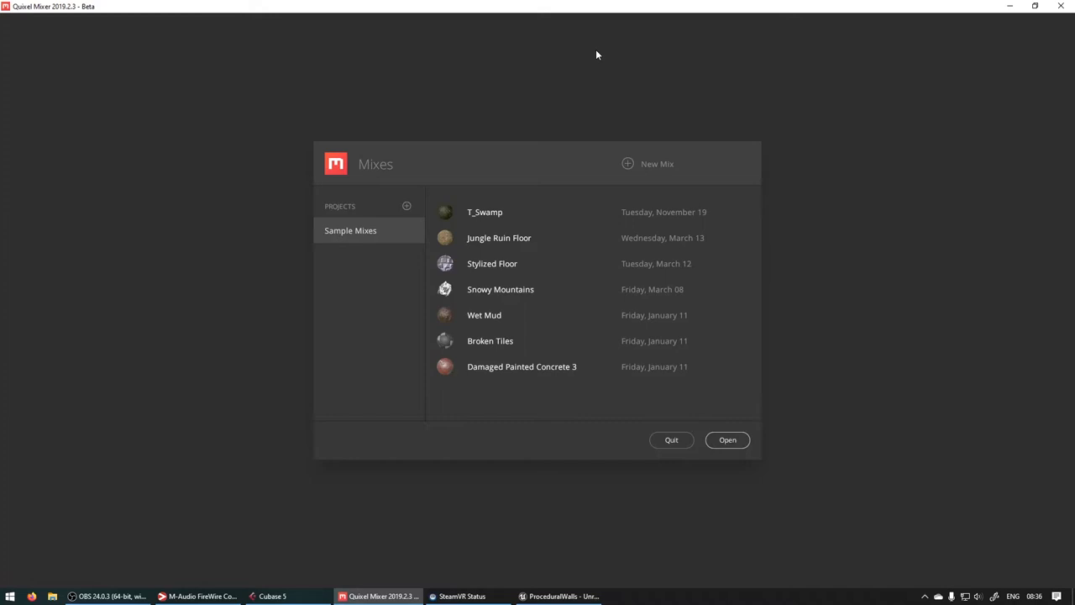
mouse_move(557, 84)
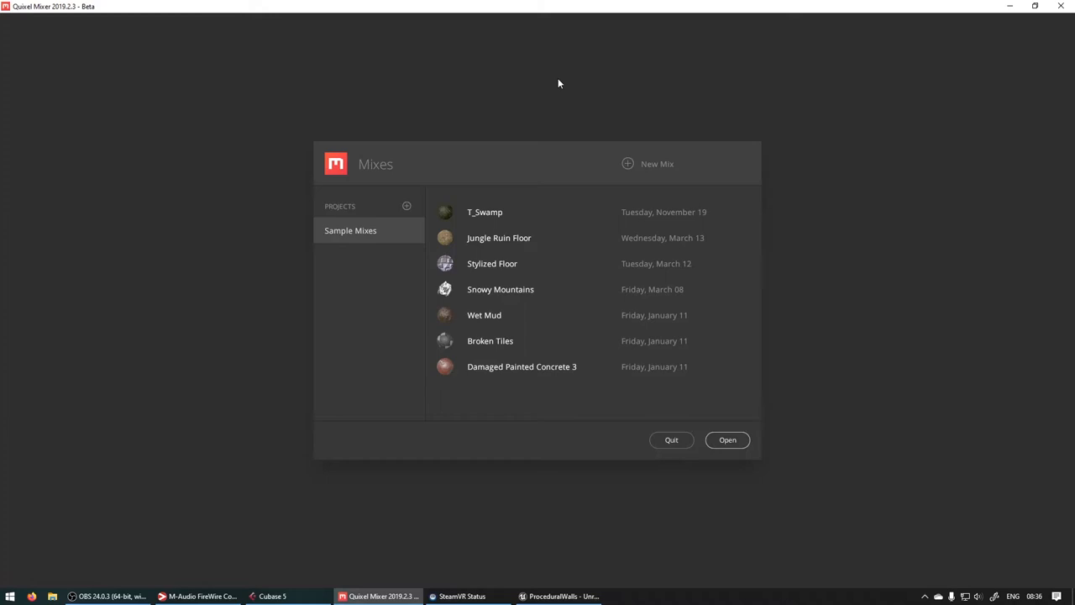
mouse_move(89, 444)
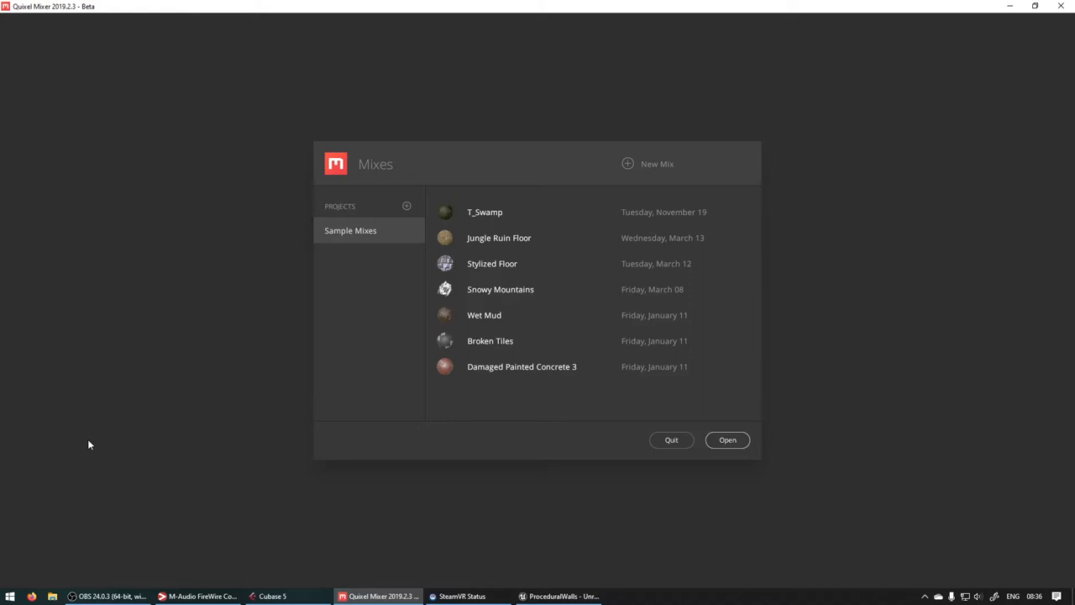
mouse_move(716, 498)
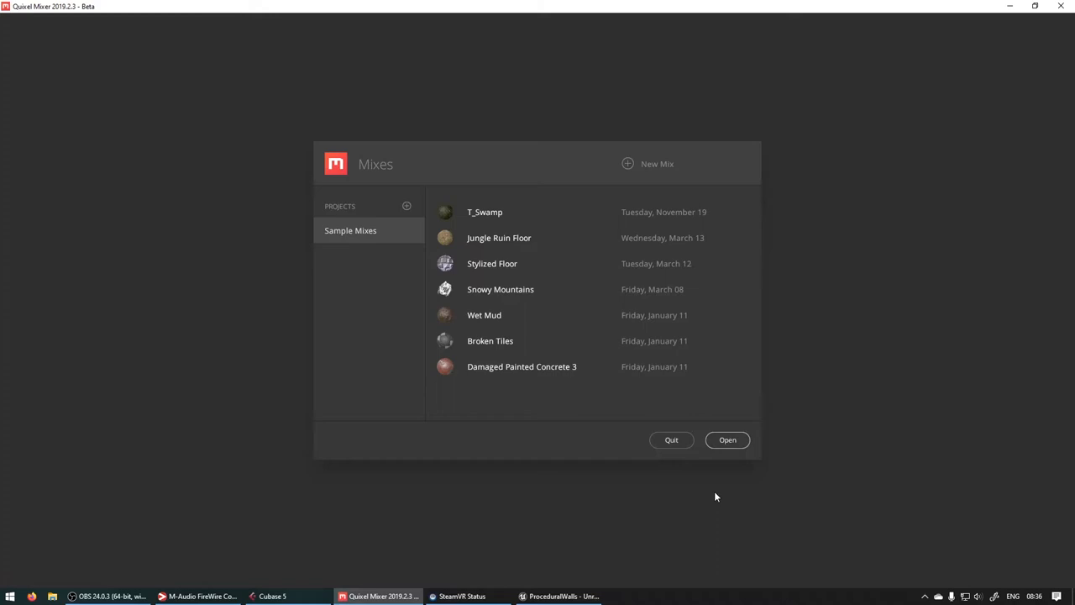
mouse_move(806, 269)
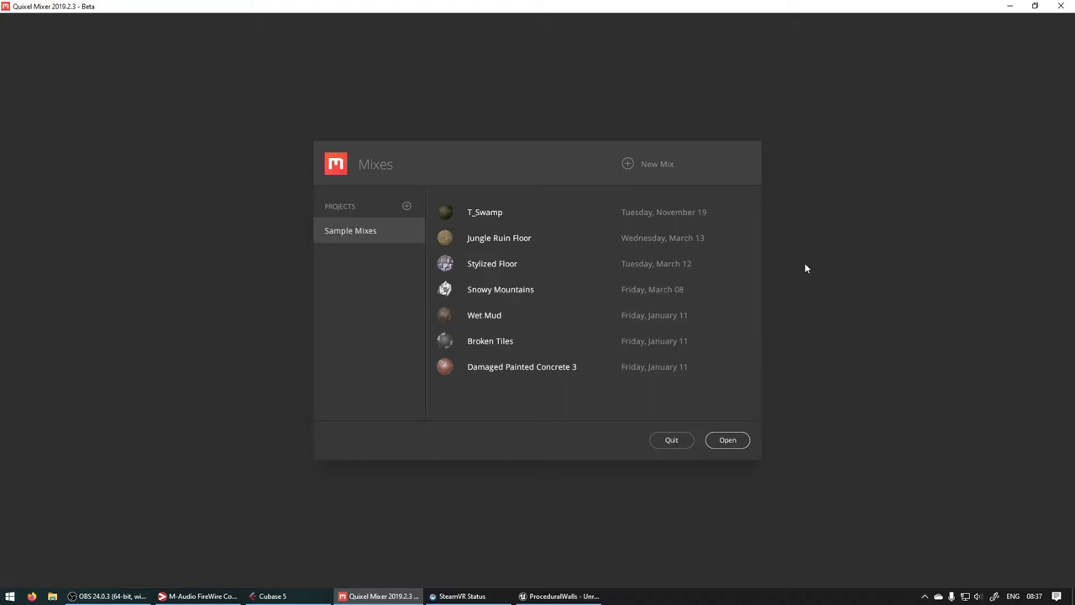
Create a new mix named DemoWall, keeping Metalness and 4096 px resolution.
click(657, 165)
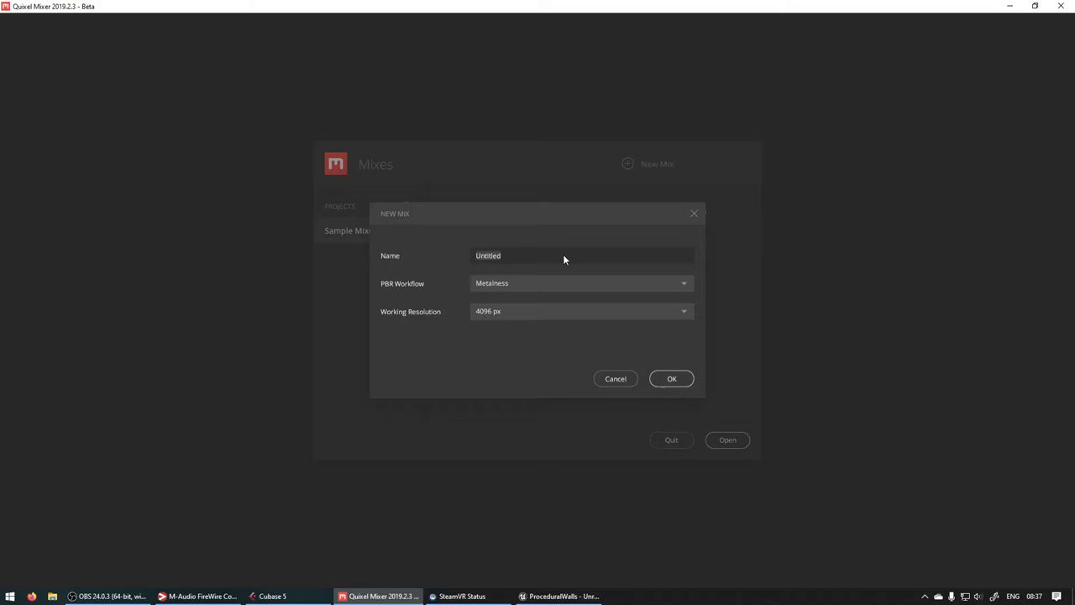
text(DemoWall)
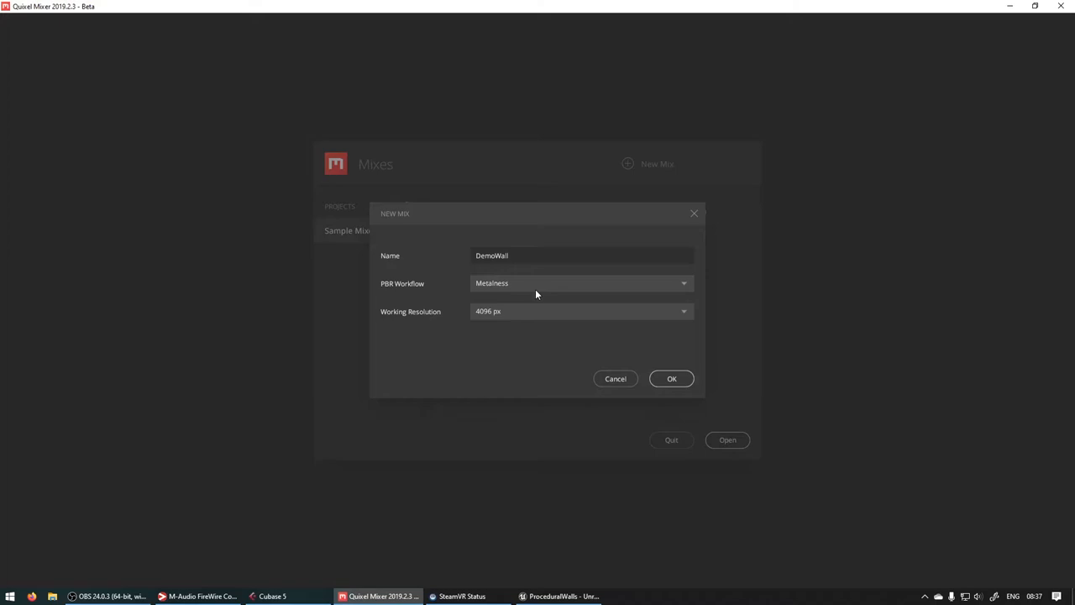
click(672, 378)
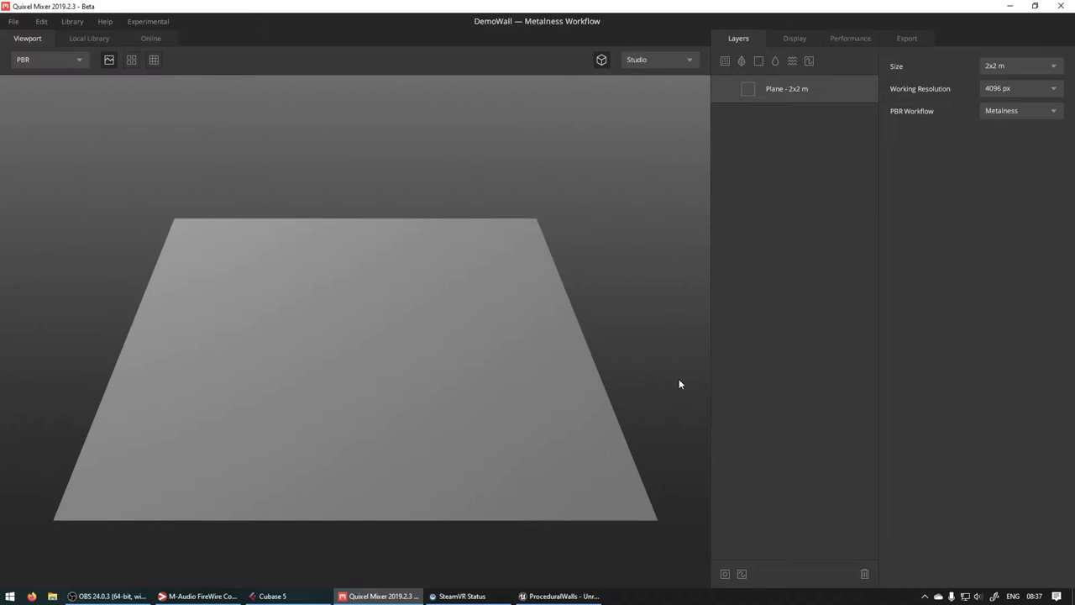
Browse the online library's surfaces down to the Coloured Stone Bricks 2X2 M asset.
click(151, 37)
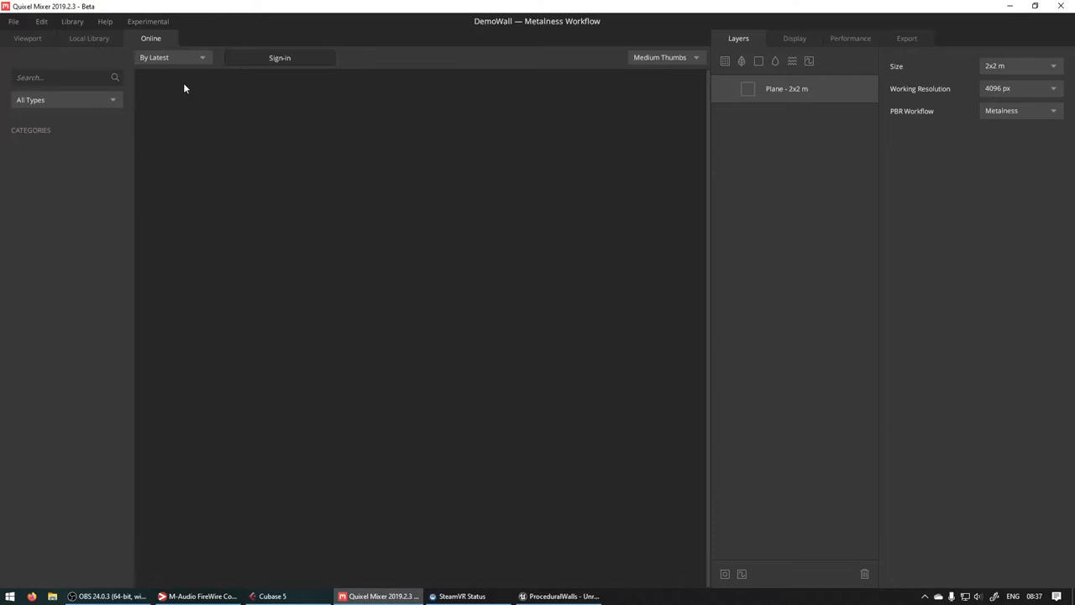
click(279, 57)
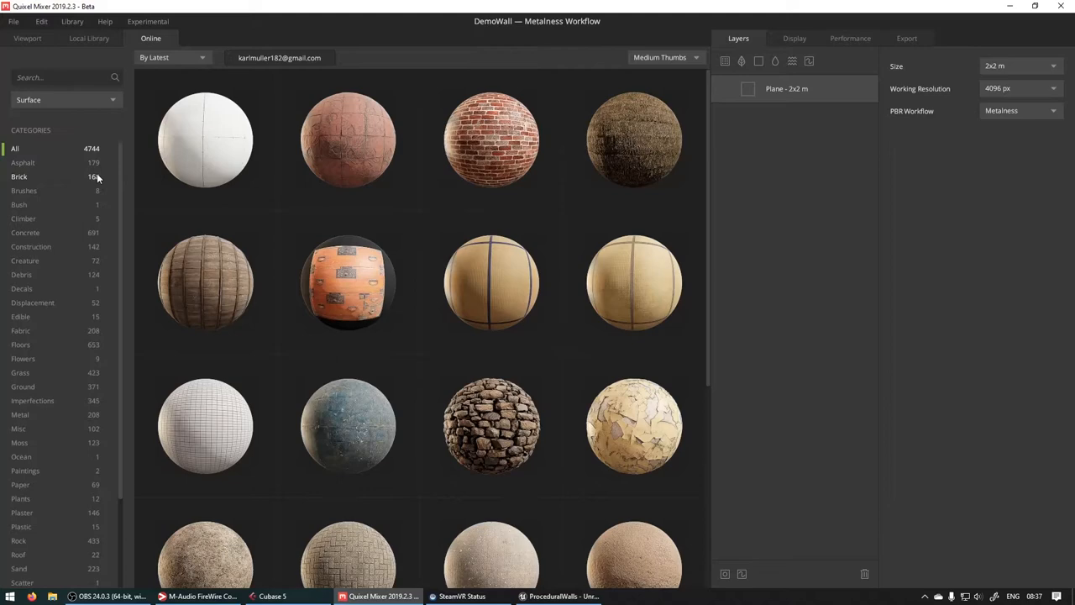
scroll(down, 3)
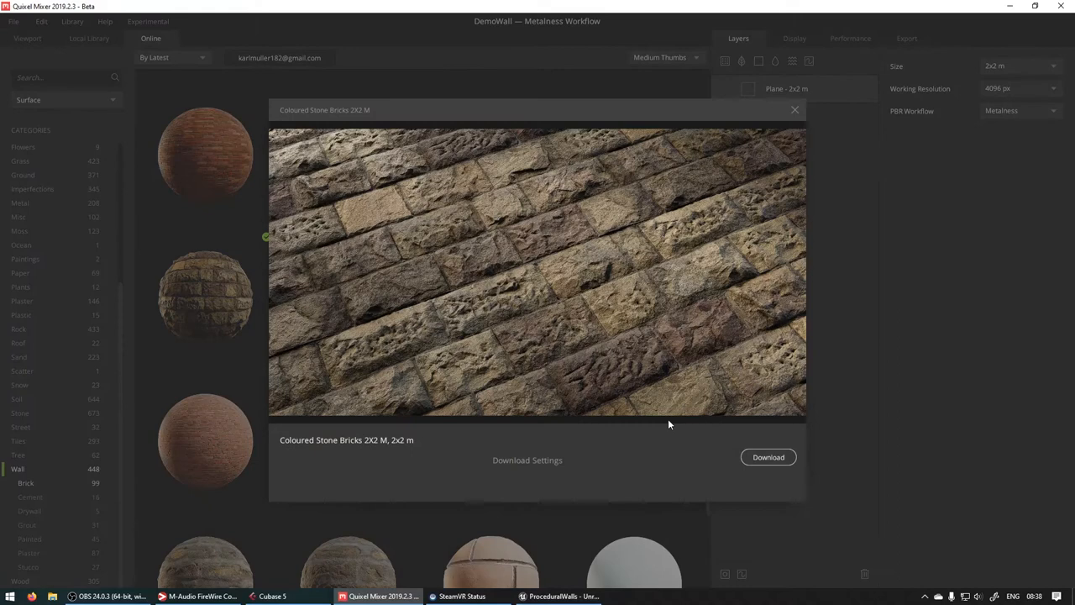
Choose the Unreal 4 material preset in the stone bricks download settings.
click(528, 460)
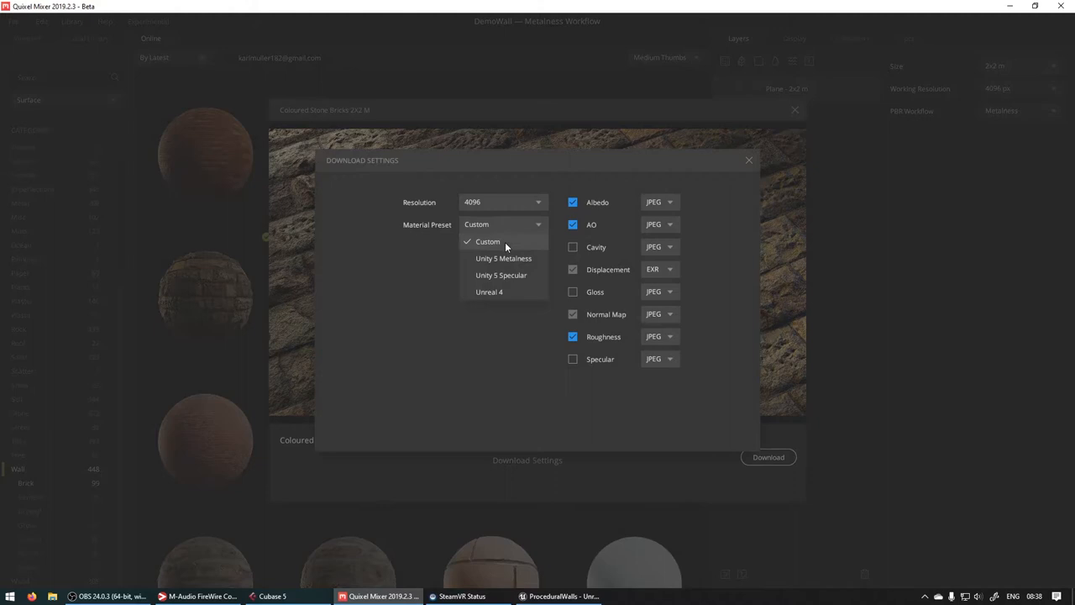
click(489, 292)
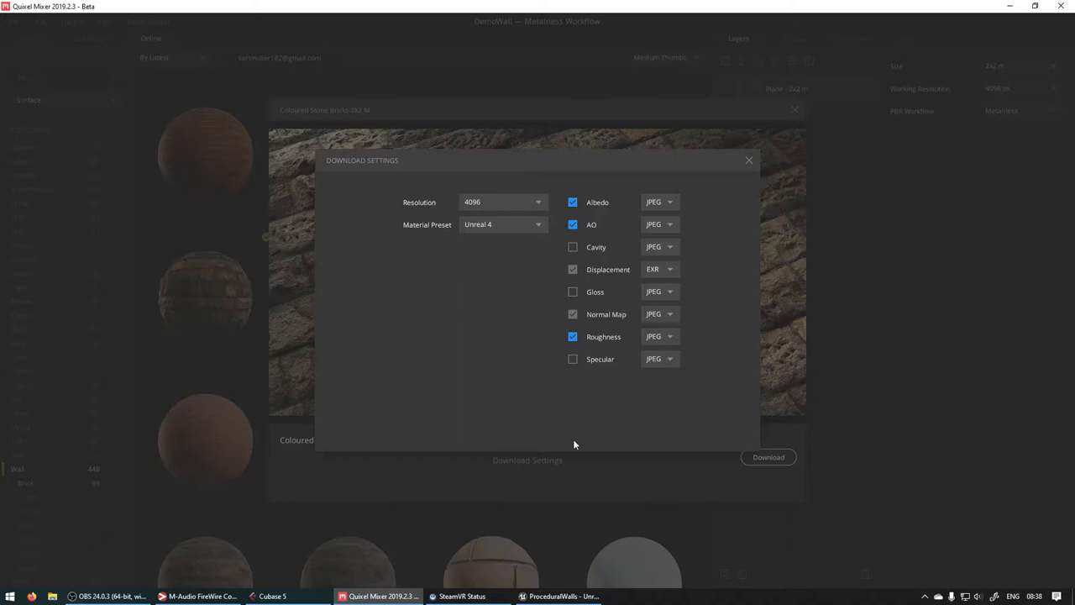
click(749, 159)
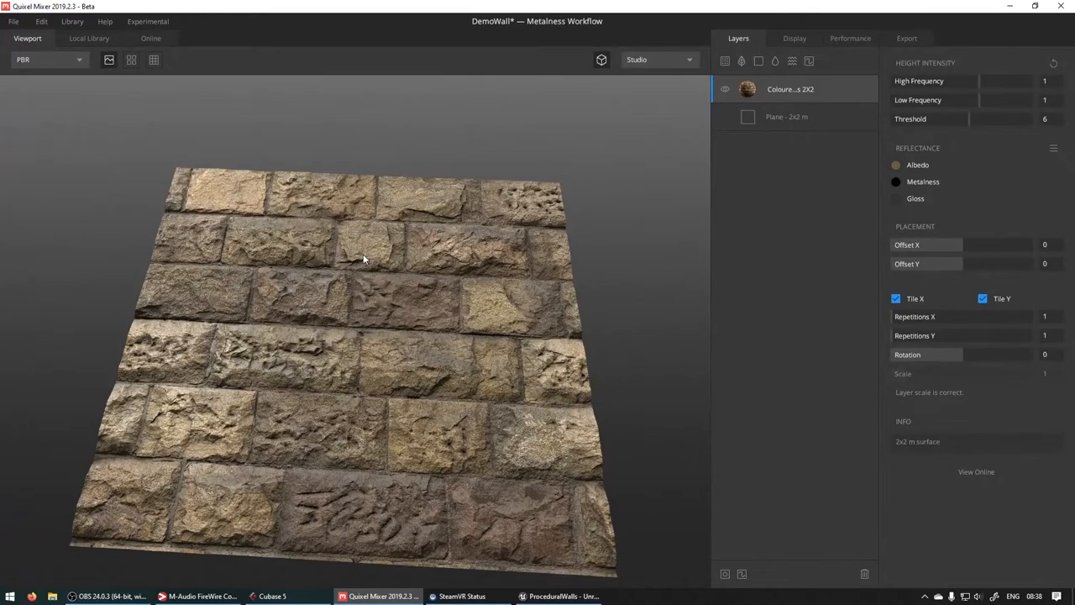
Orbit the viewport to inspect the stone brick surface on the plane.
drag(361, 260, 571, 348)
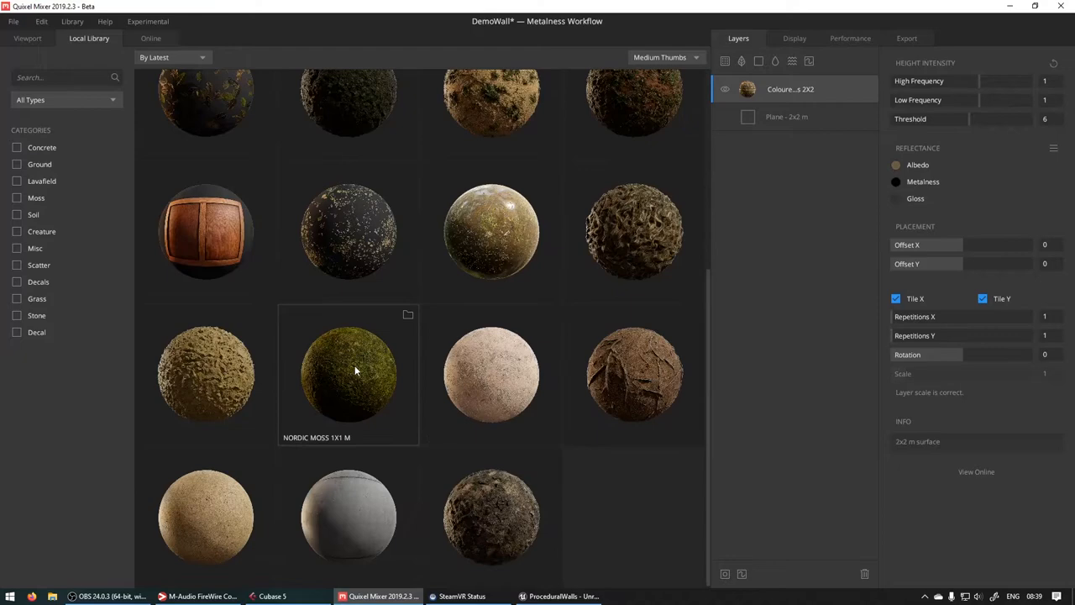
Add Nordic Moss 1X1 M as a layer blended From Below into the brick gaps.
double_click(348, 373)
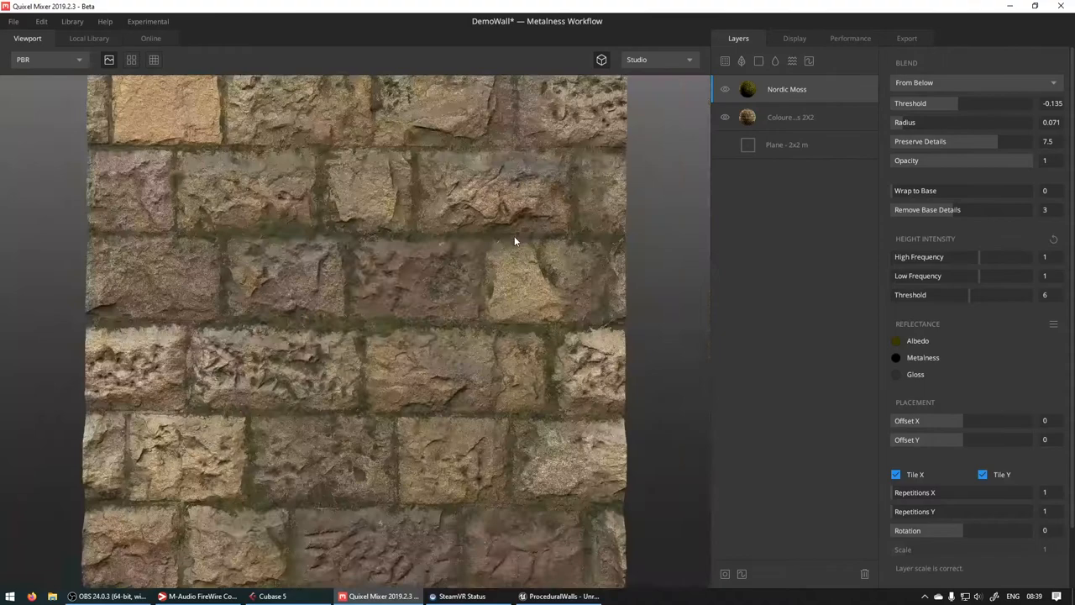
click(789, 117)
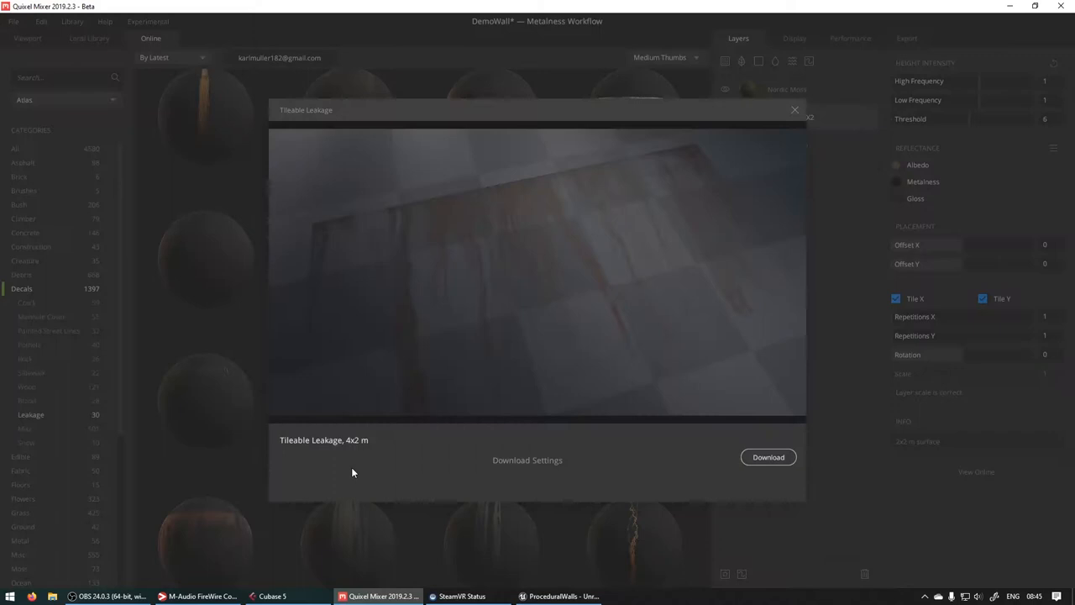
mouse_move(686, 286)
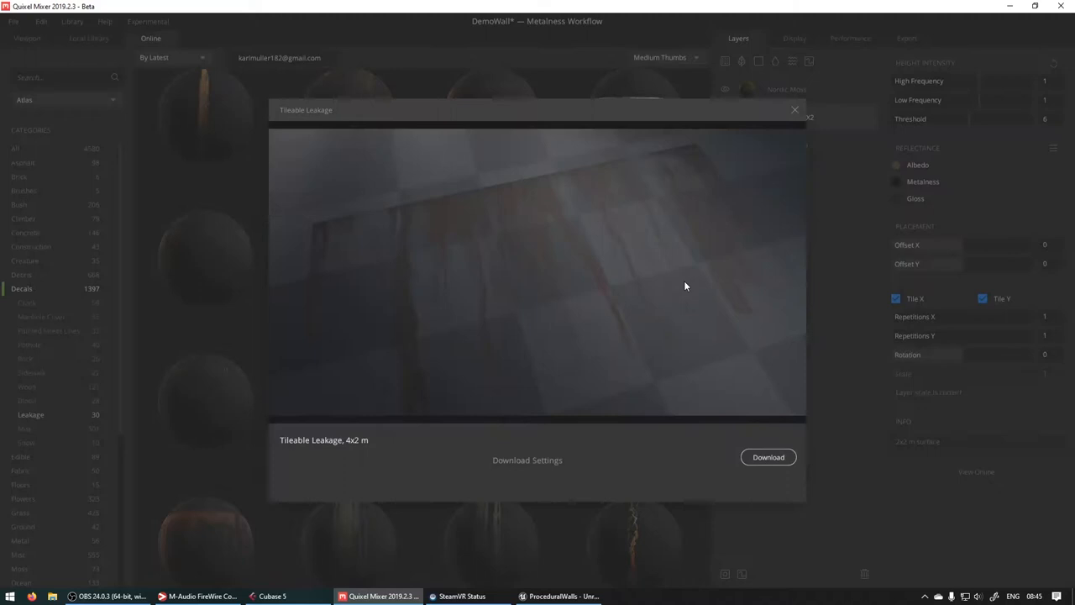
Download the Tileable Leakage 4x2 m decal from the online library.
click(795, 110)
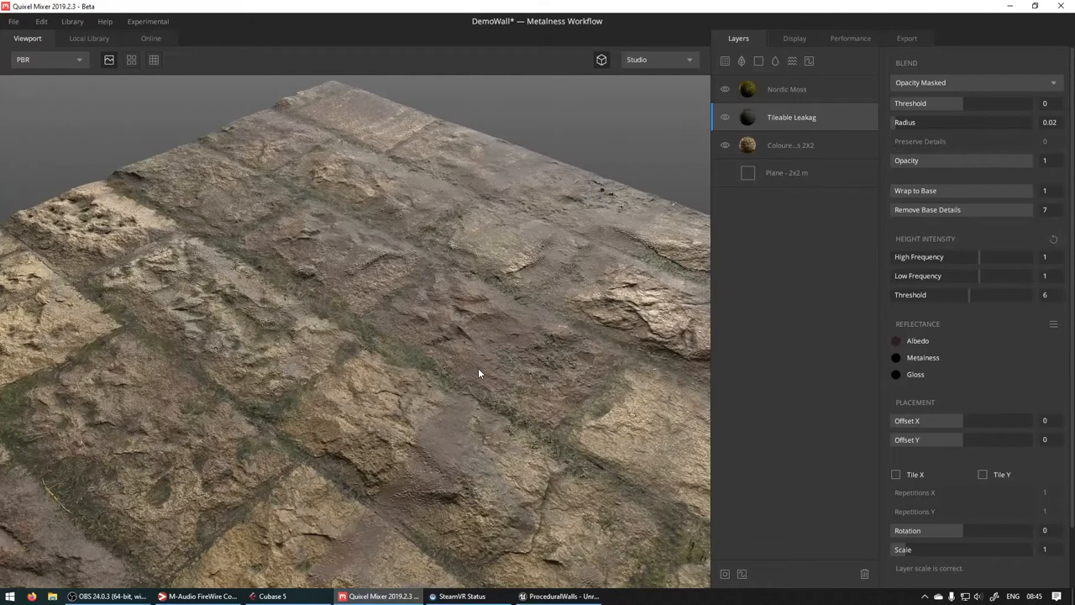
Give the Tileable Leakage layer a 757575 grey gloss and reduce its scale.
click(895, 375)
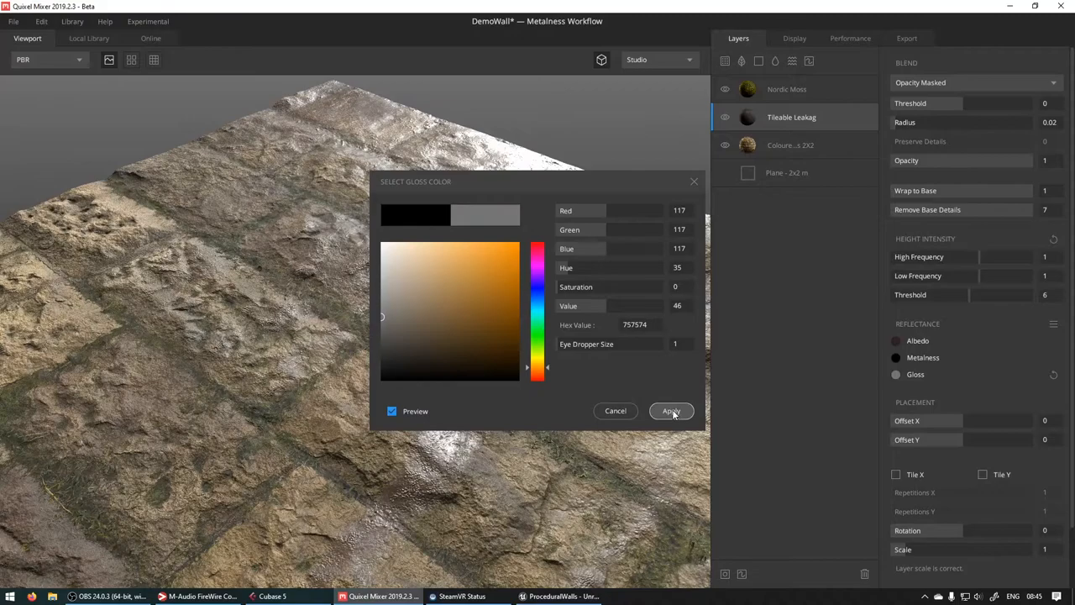
click(670, 410)
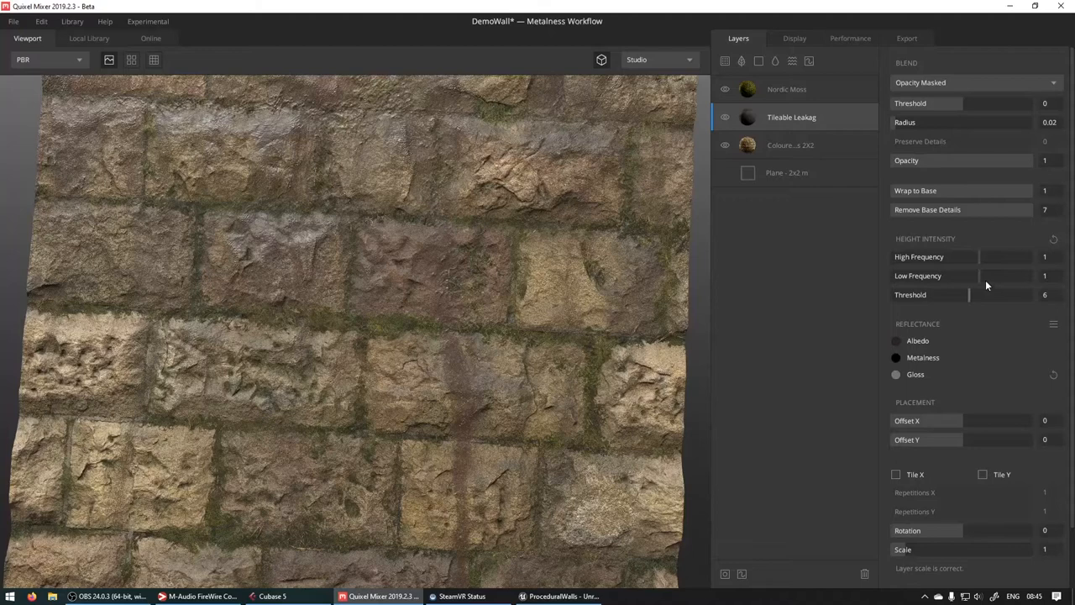
drag(1041, 161, 999, 162)
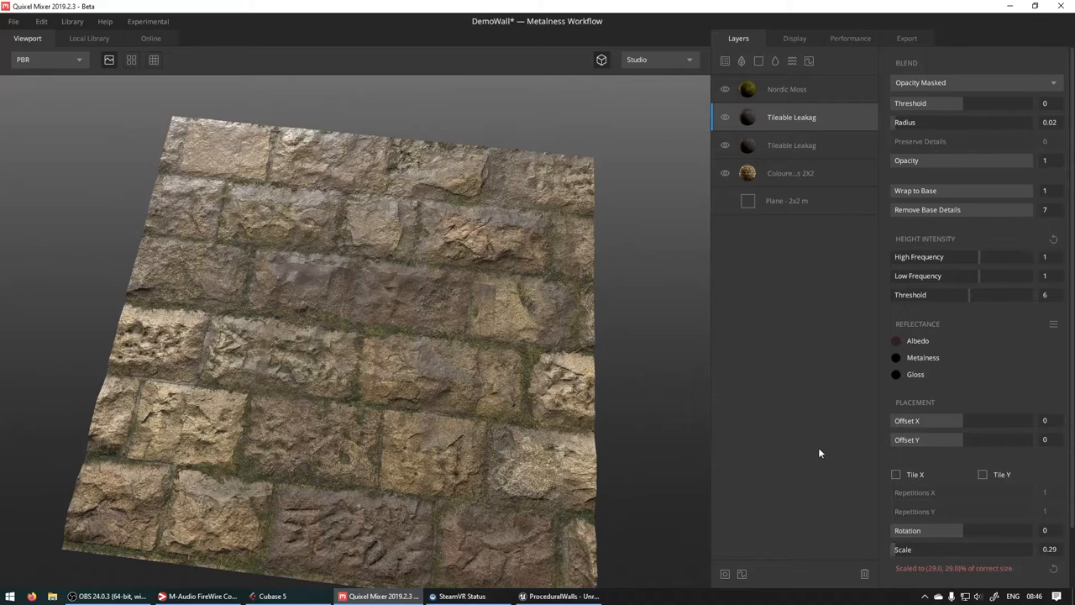
Offset the leakage streaks in X, tint the albedo brown and lower opacity to 0.64.
click(895, 474)
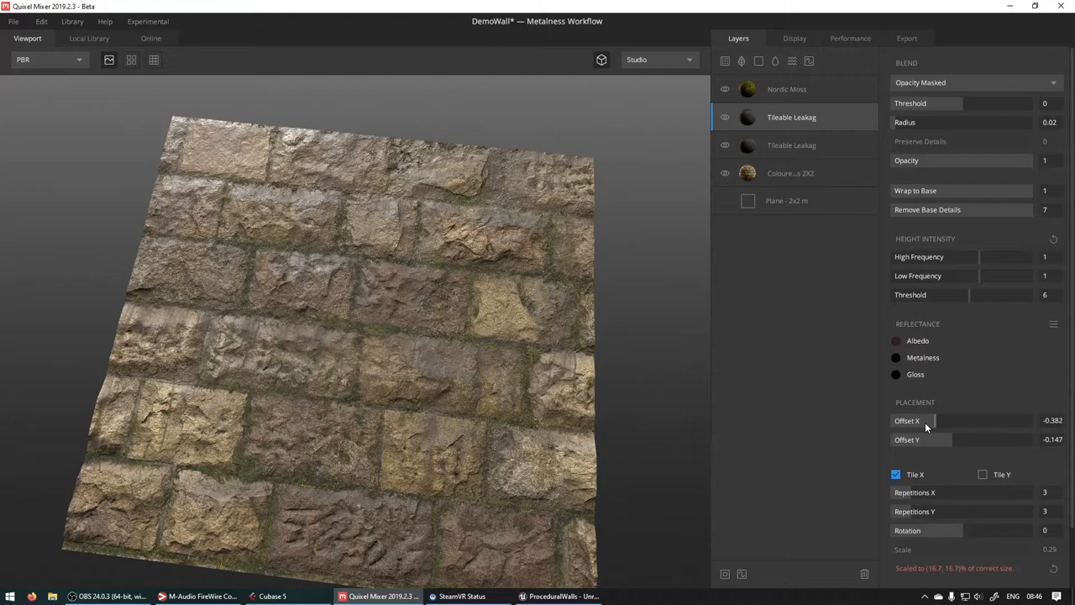
drag(907, 420, 966, 420)
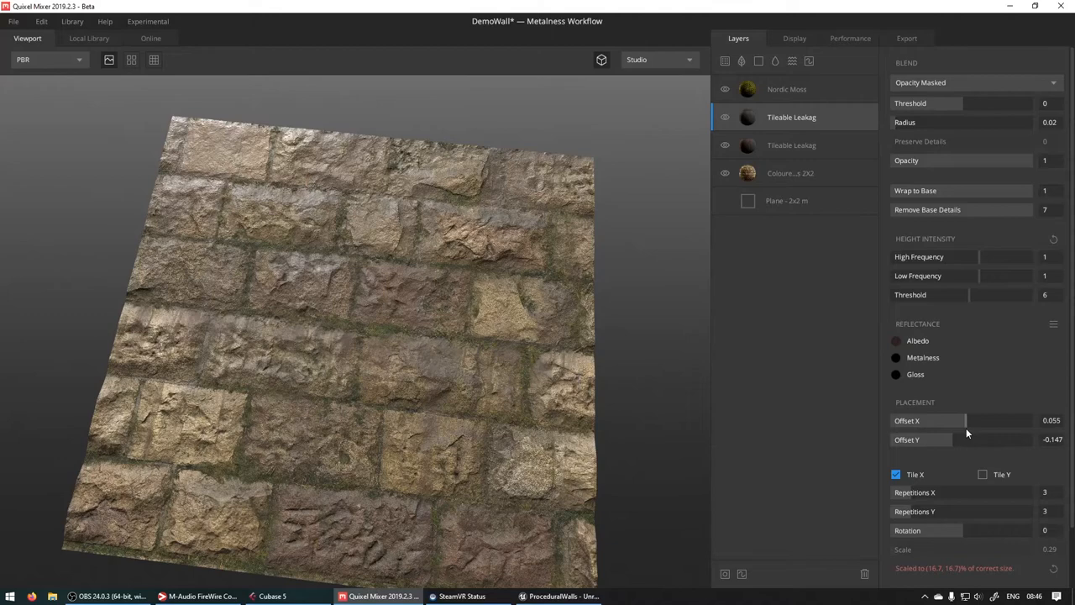
click(897, 339)
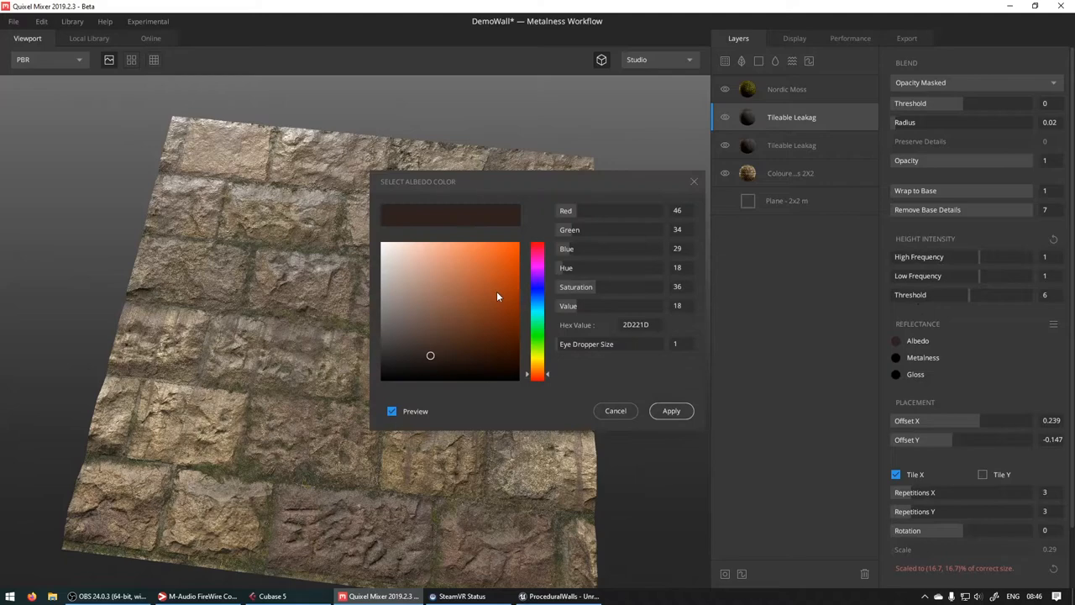
click(464, 356)
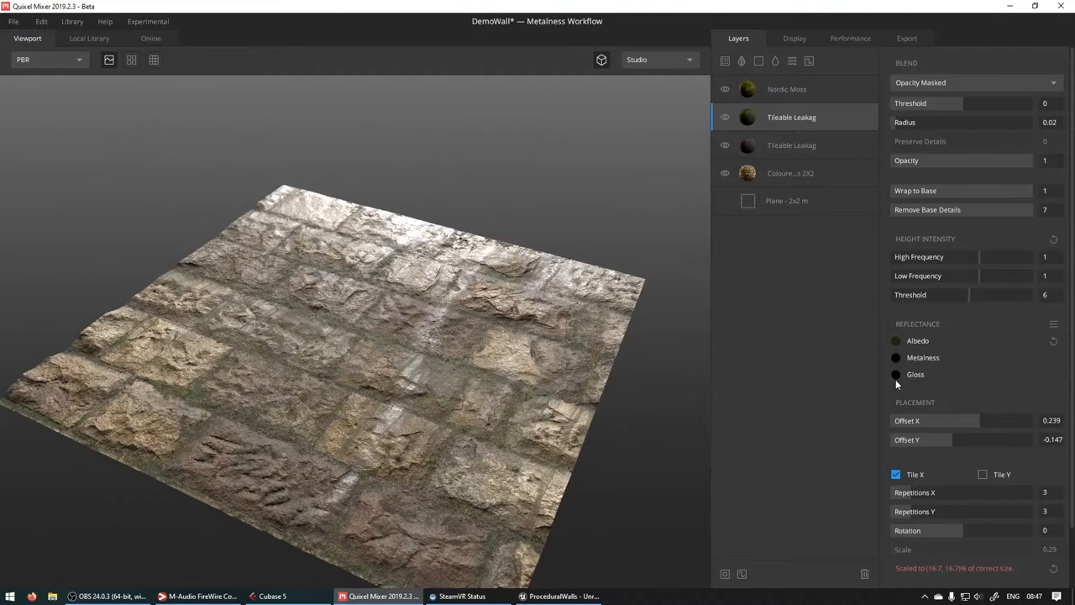
click(896, 373)
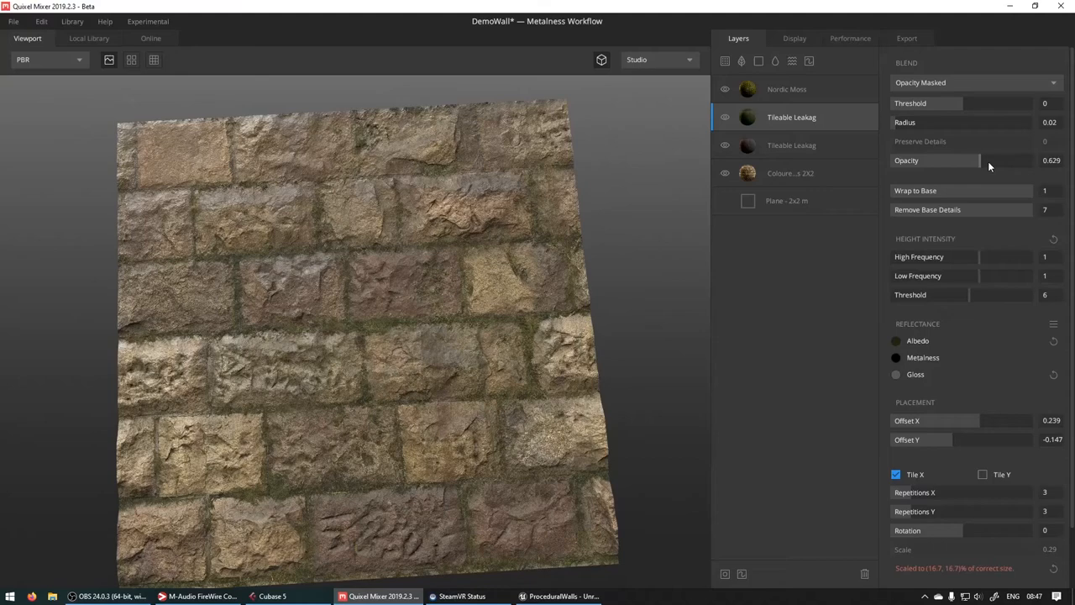
drag(978, 162, 1008, 161)
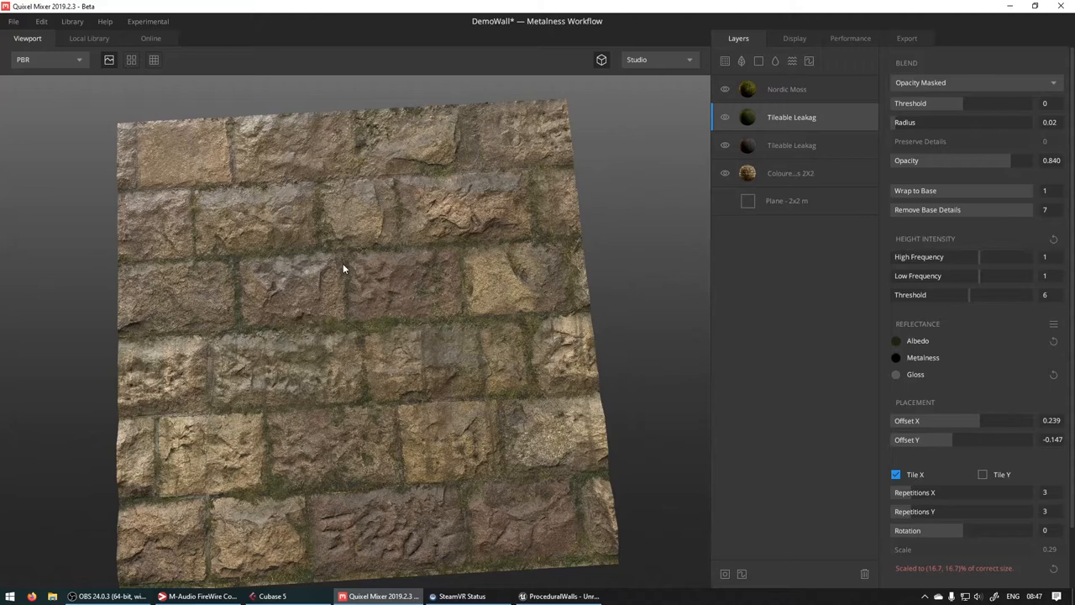
click(151, 37)
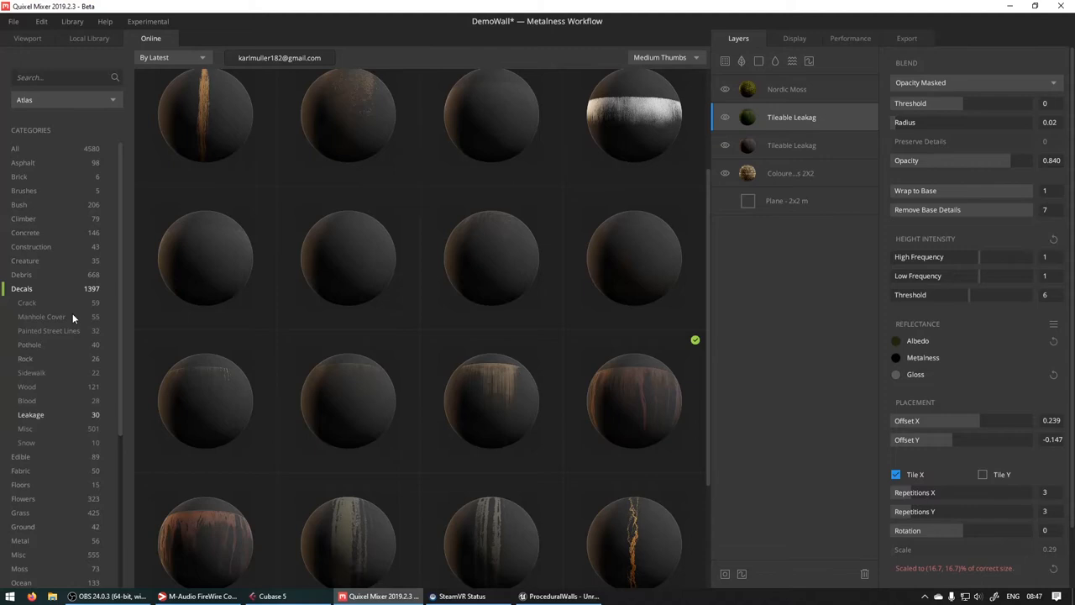
Show the Decals > Crack category in the online library and return to the wall preview.
scroll(up, 3)
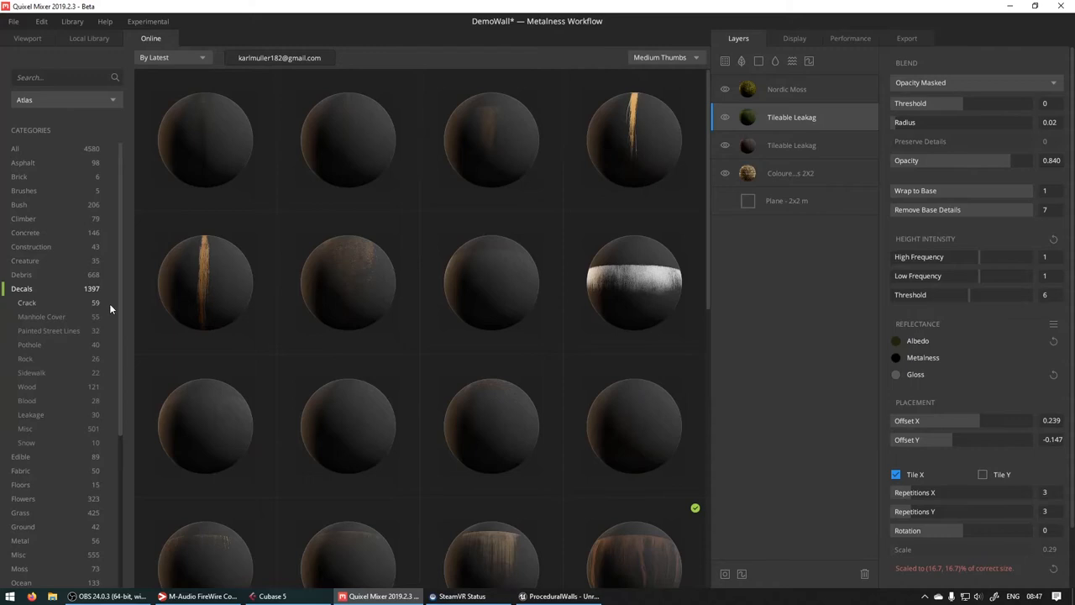
click(26, 303)
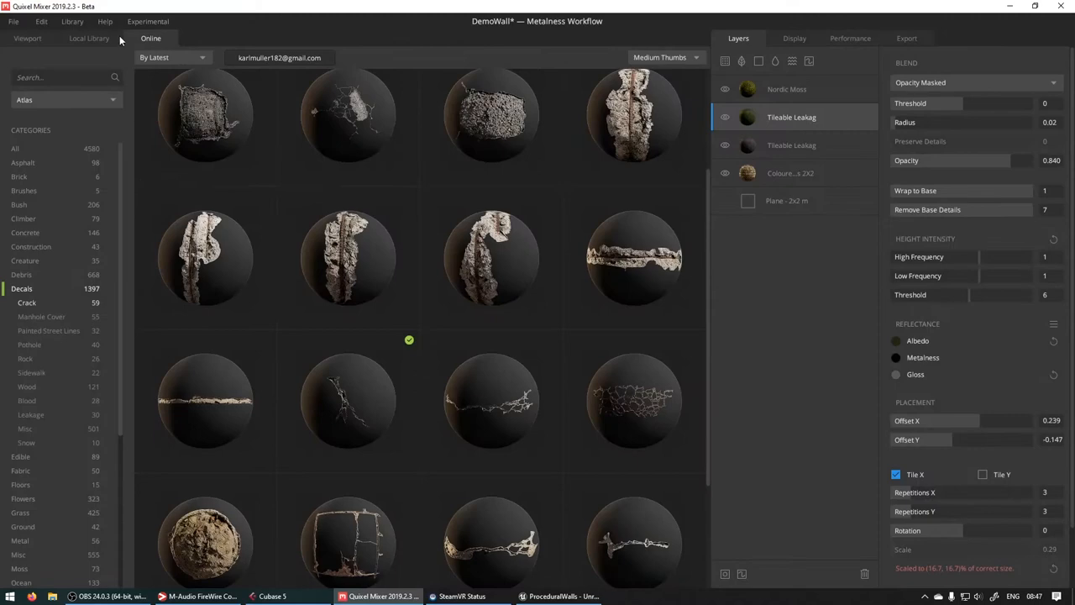
click(27, 37)
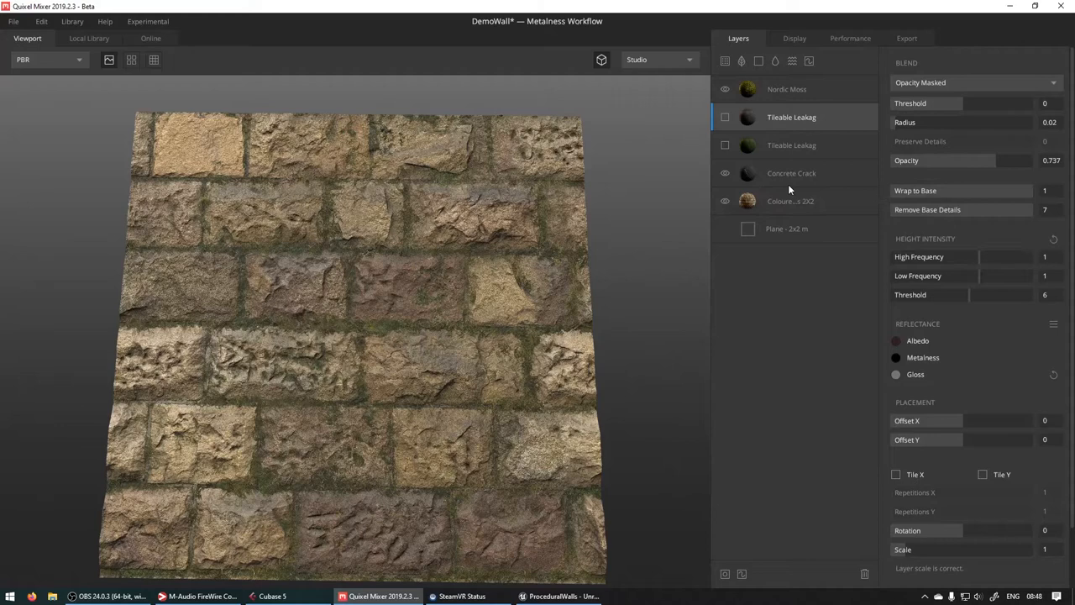
Select the Concrete Crack layer and offset and scale it to about 1.76 on the wall.
click(791, 173)
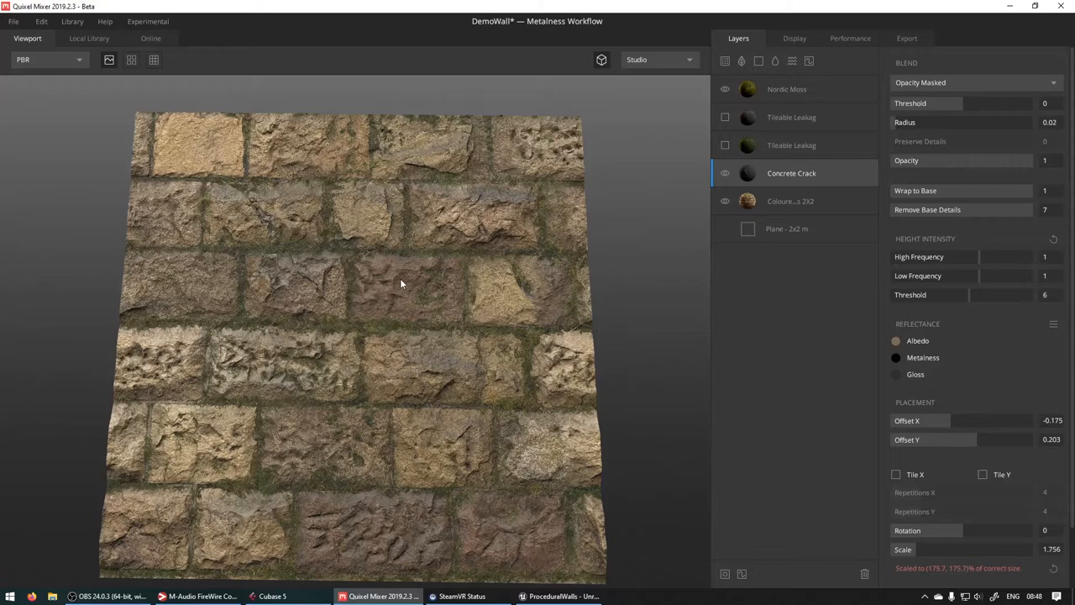
click(725, 118)
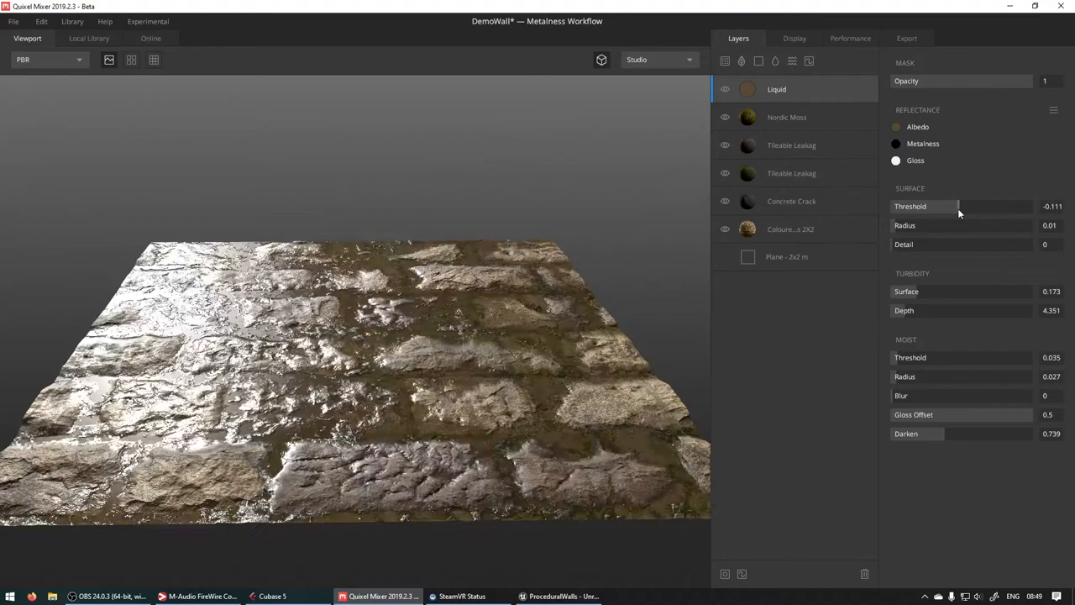
Drag the Liquid layer's Surface Threshold down to about -0.18 so less of the wall looks wet.
drag(957, 205, 924, 205)
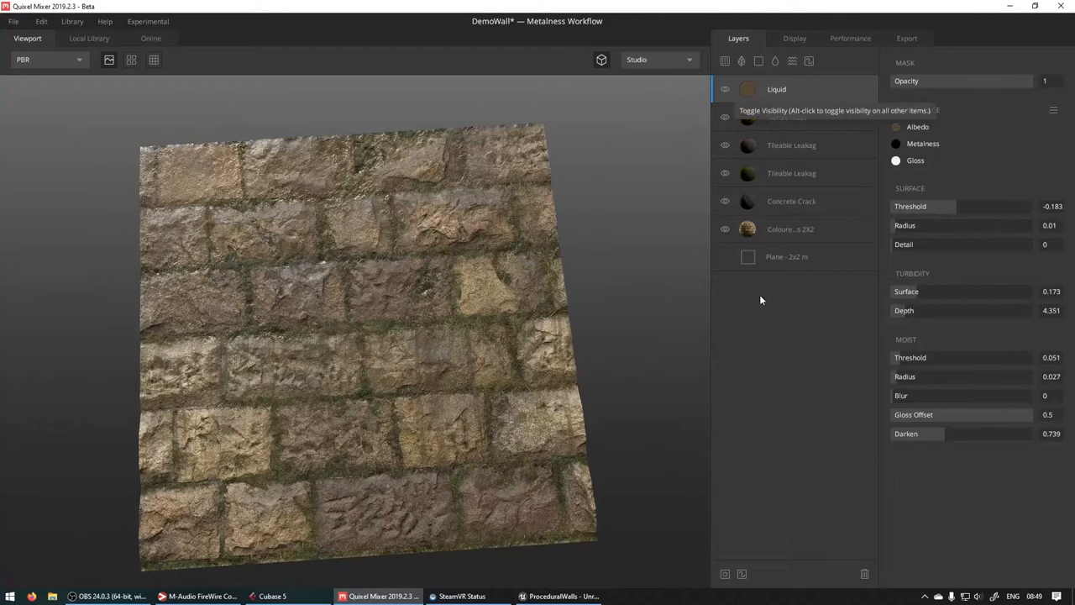
click(789, 228)
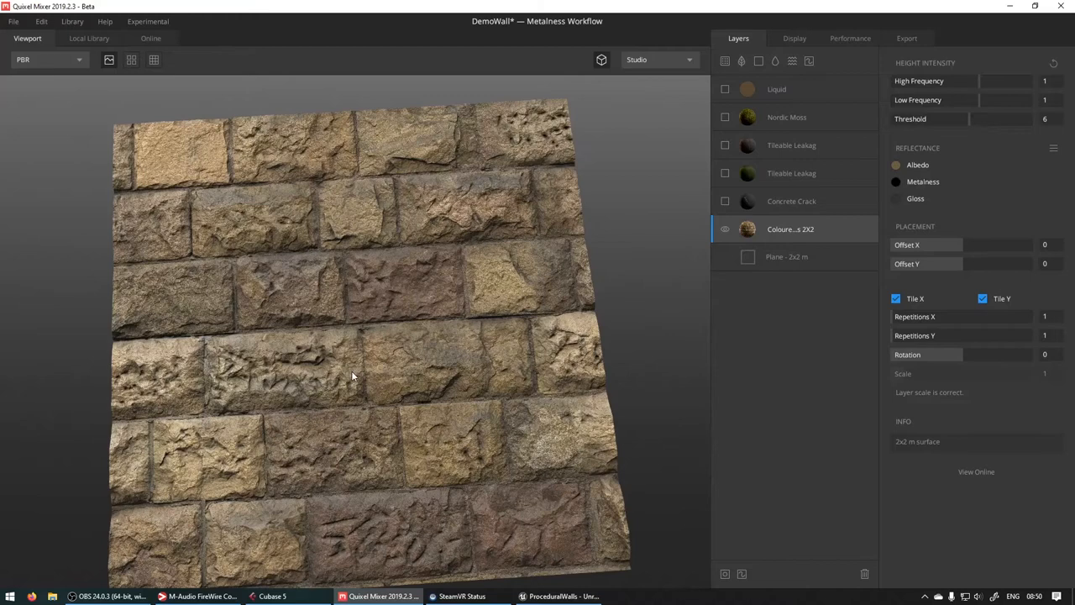
click(725, 228)
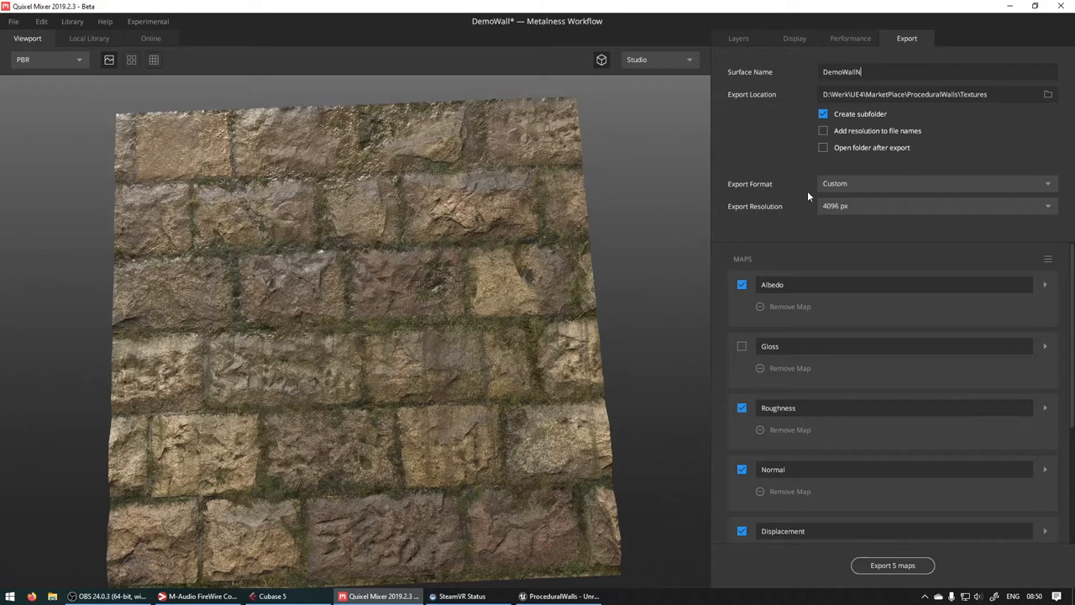
Name the export surface DemoWallOld and tick Open folder after export.
text(Old)
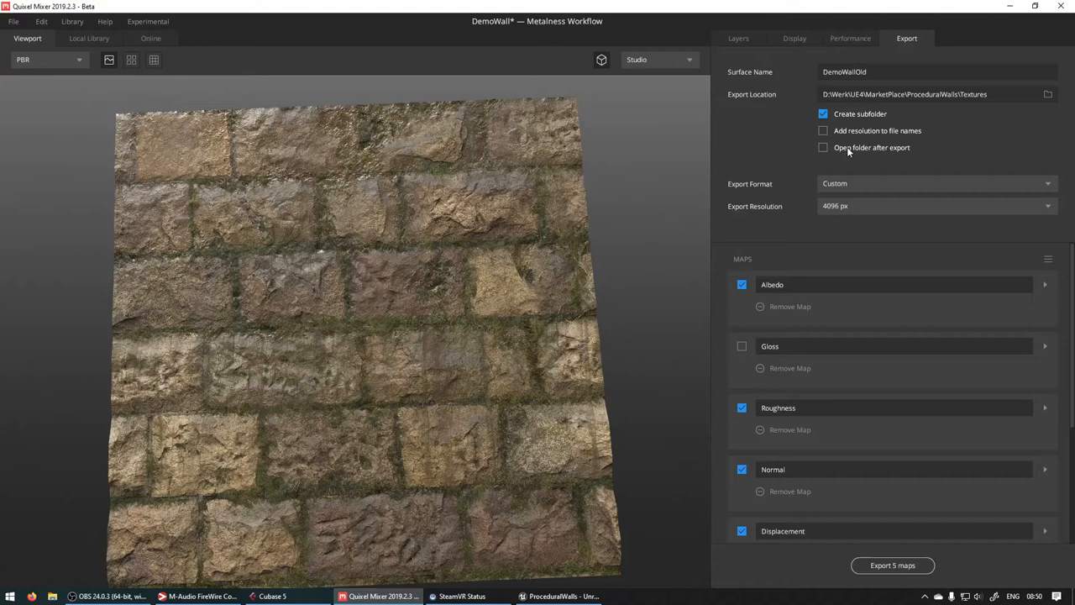
click(823, 148)
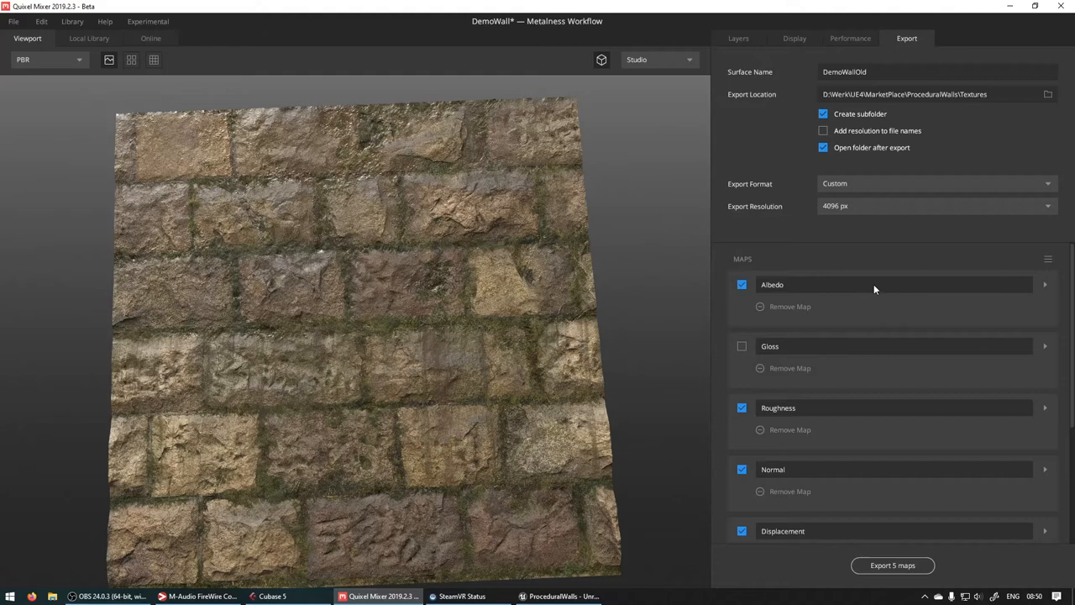
mouse_move(961, 373)
text(BaseColor)
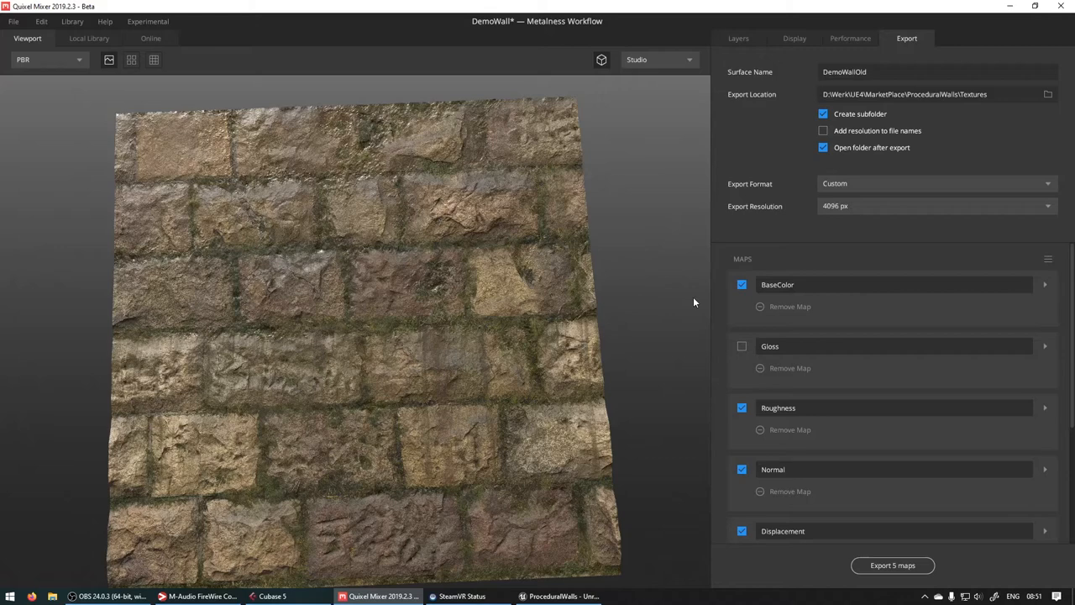
scroll(down, 3)
text(M)
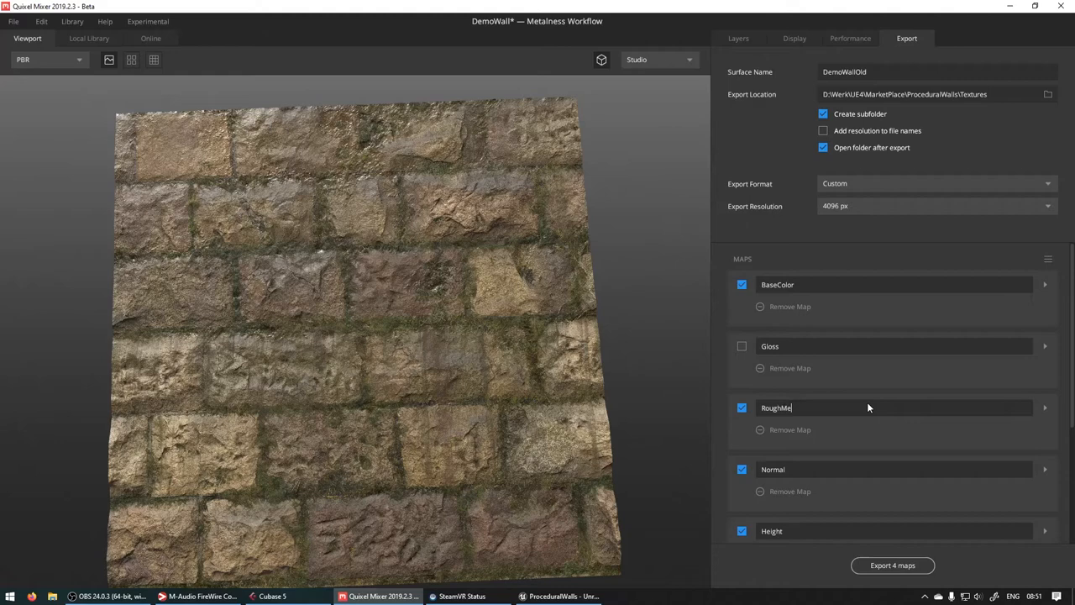
Name the roughness map RoughMetalAO, set it to RGBA and pack Ambient Occlusion into alpha.
text(tEmAO)
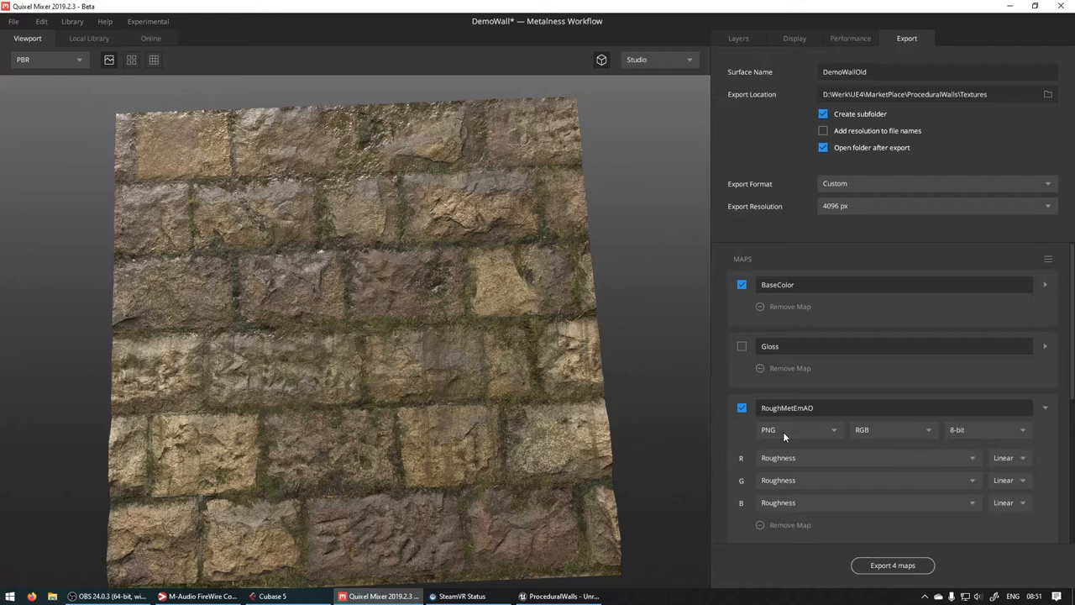
click(890, 431)
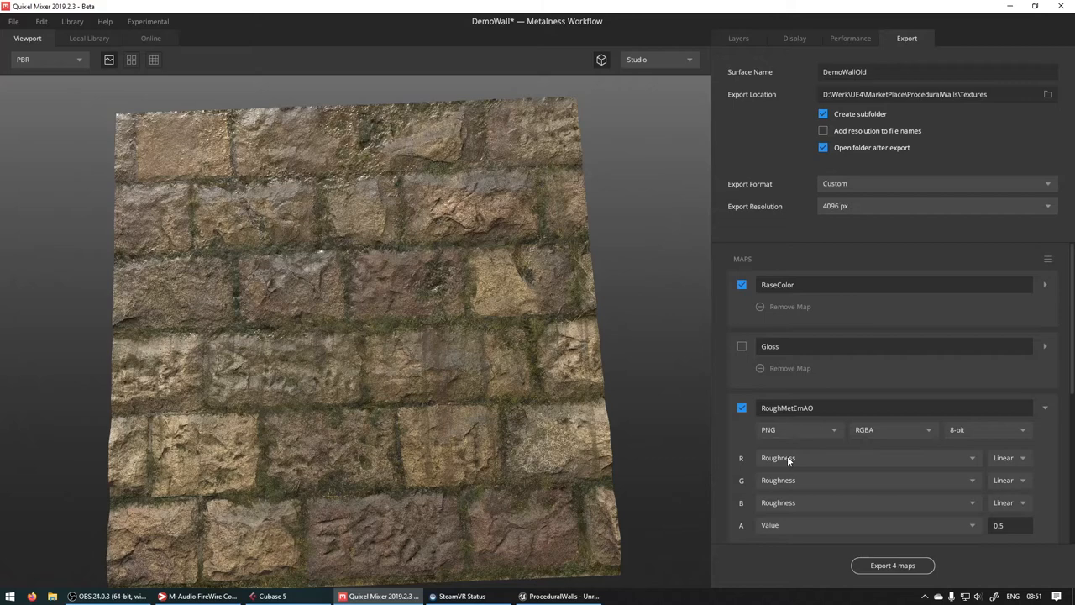
click(867, 457)
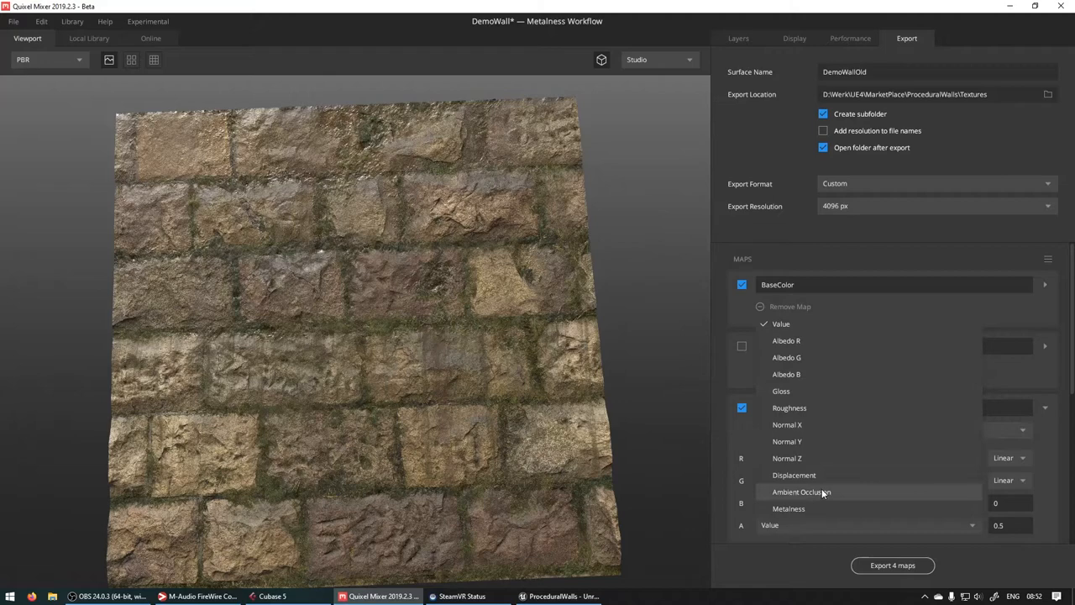
click(1045, 284)
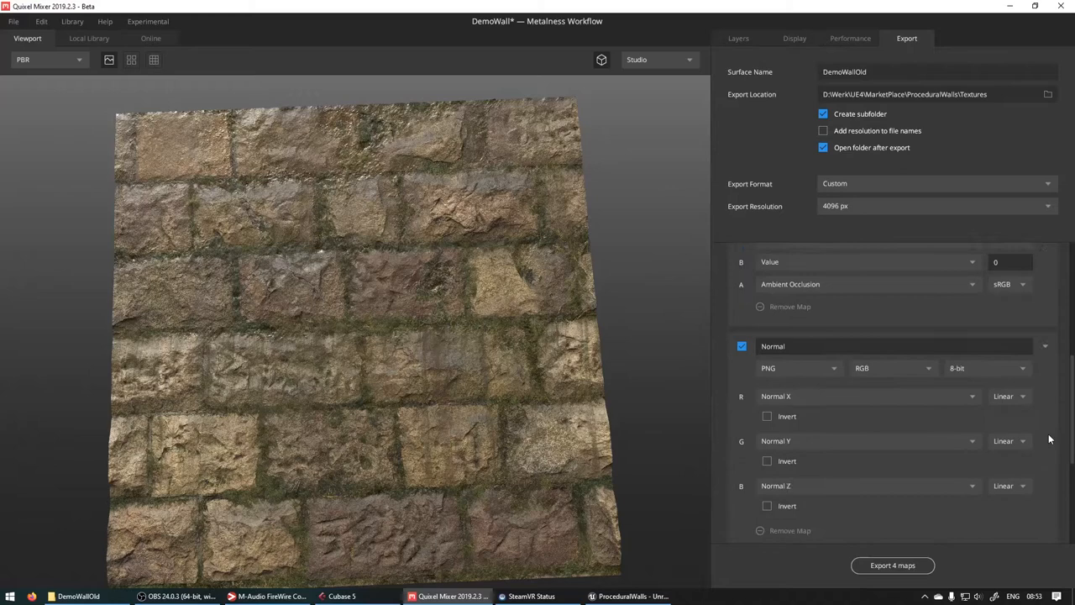
scroll(down, 3)
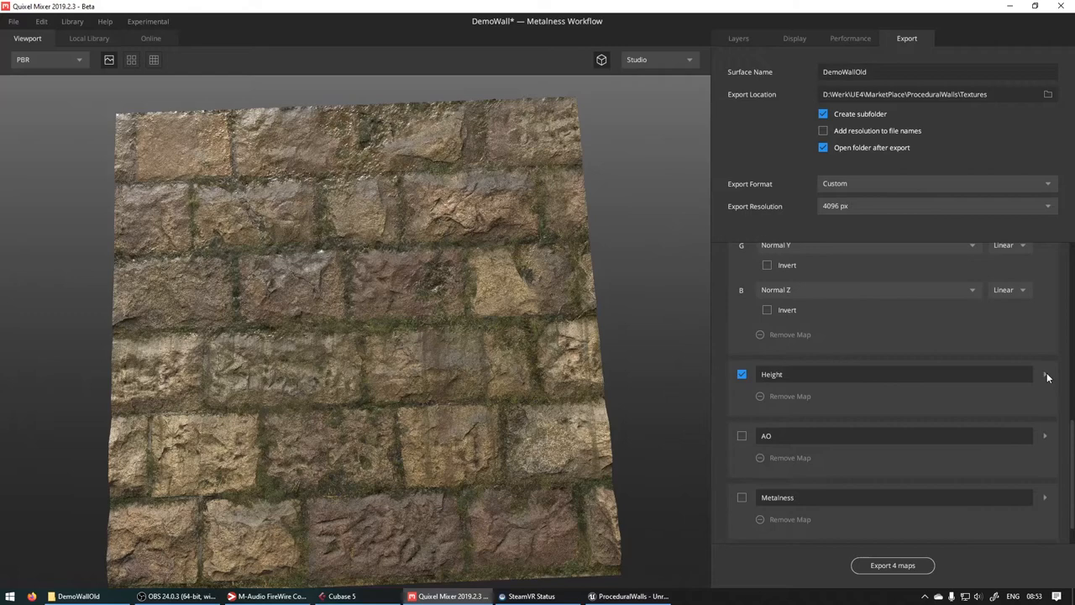
Check the Height map settings and export the four DemoWallOld maps as PNGs.
click(1045, 373)
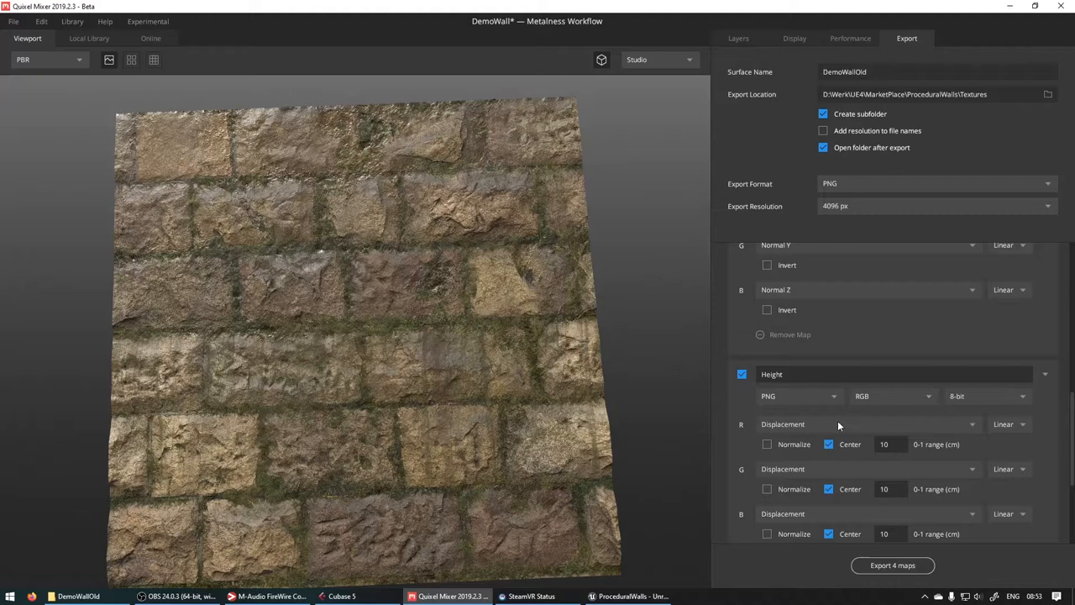
scroll(up, 3)
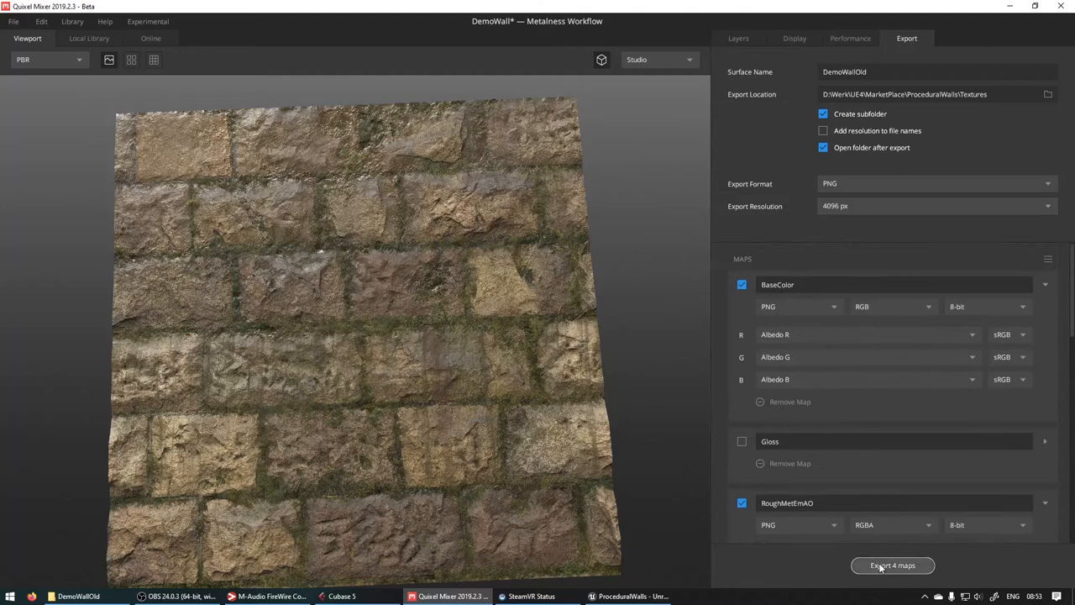
click(892, 565)
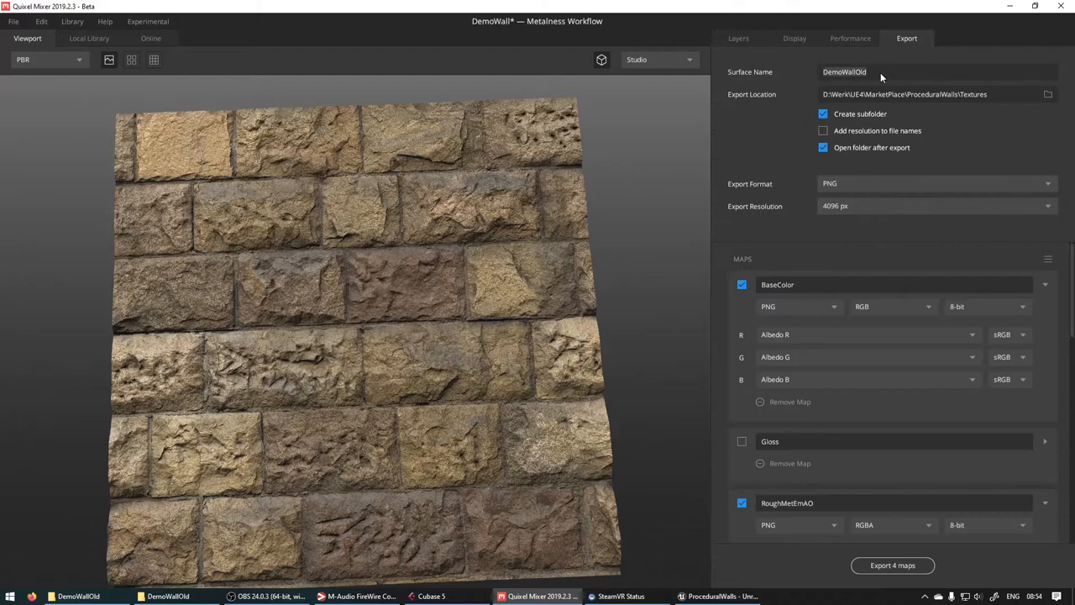
Rename the surface DemoWallNew and export its four maps to the Textures folder.
click(892, 565)
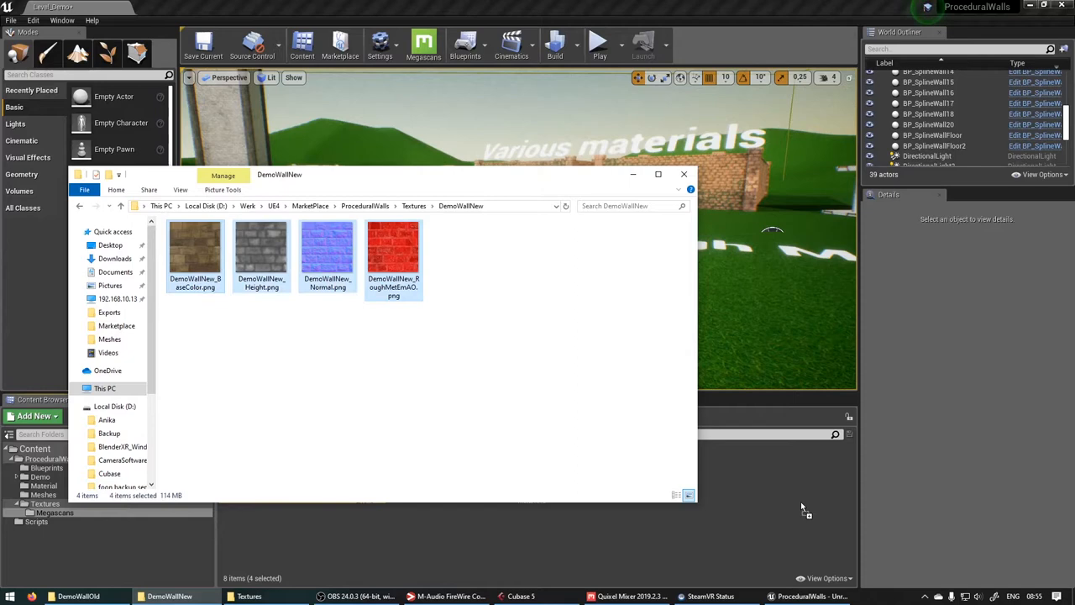
Untick sRGB on the DemoWallNew RoughMetalAO mask texture.
double_click(393, 249)
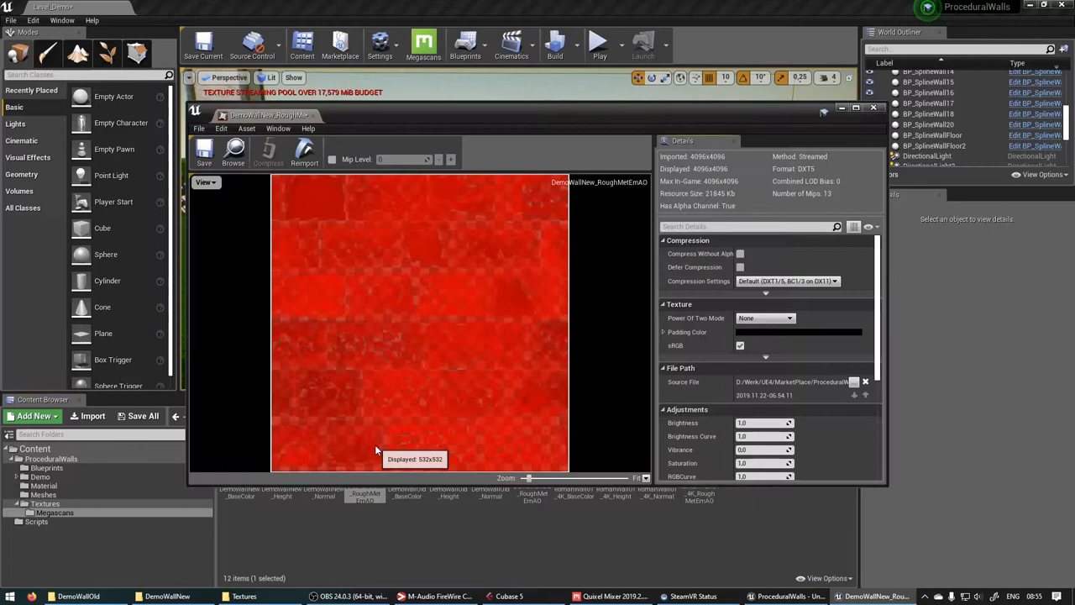
mouse_move(739, 346)
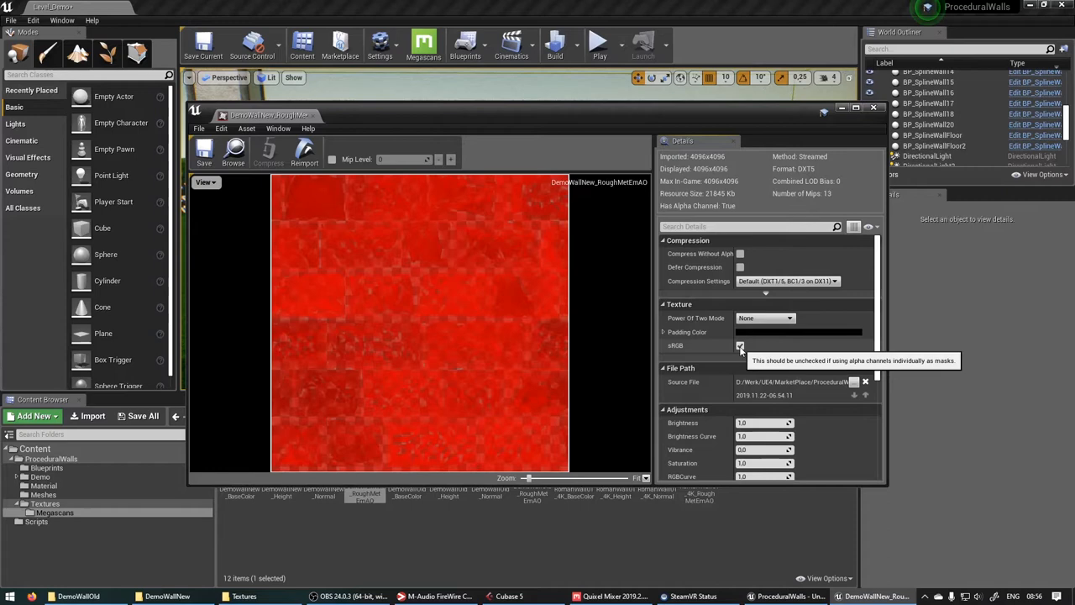
click(739, 346)
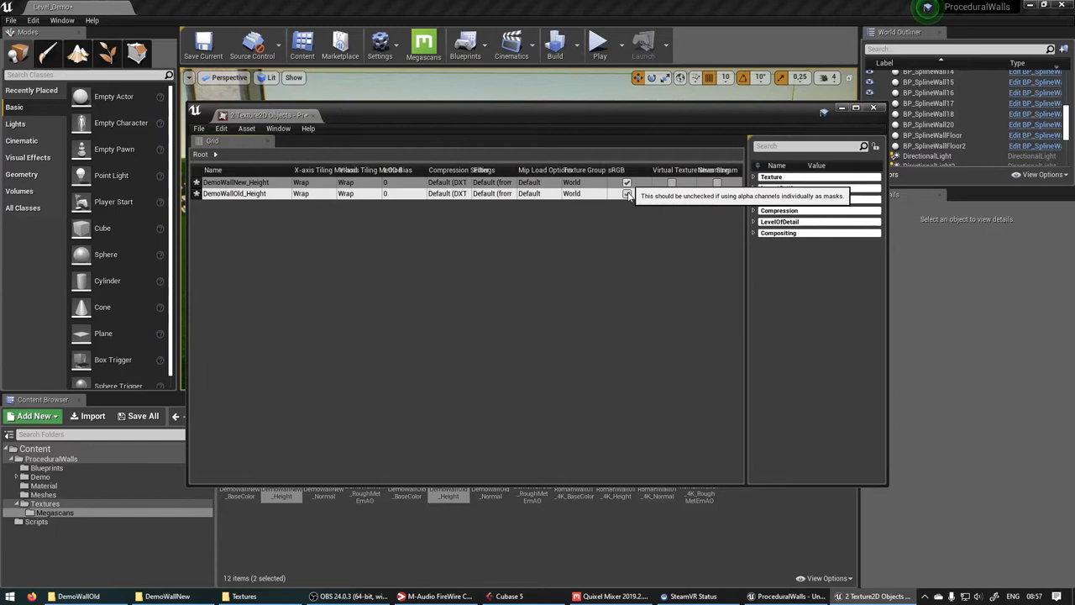
Filter the property matrix by 'comp' to set compression and untick sRGB on both Height textures.
text(comp)
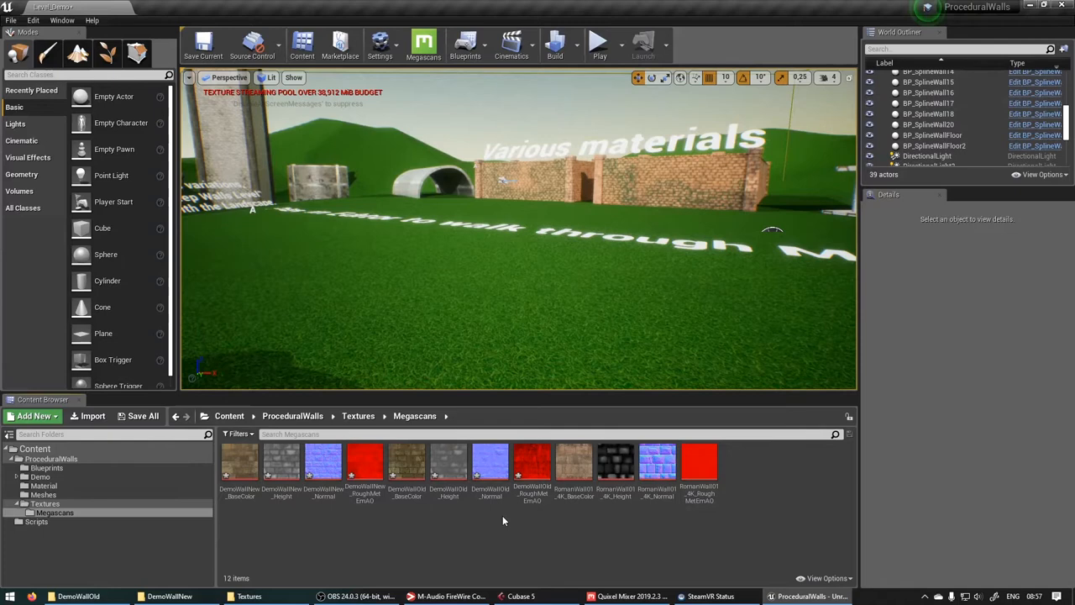
Duplicate M_BricksParallax_Inst in the Material folder as M_DemoWall and open it for editing.
click(44, 486)
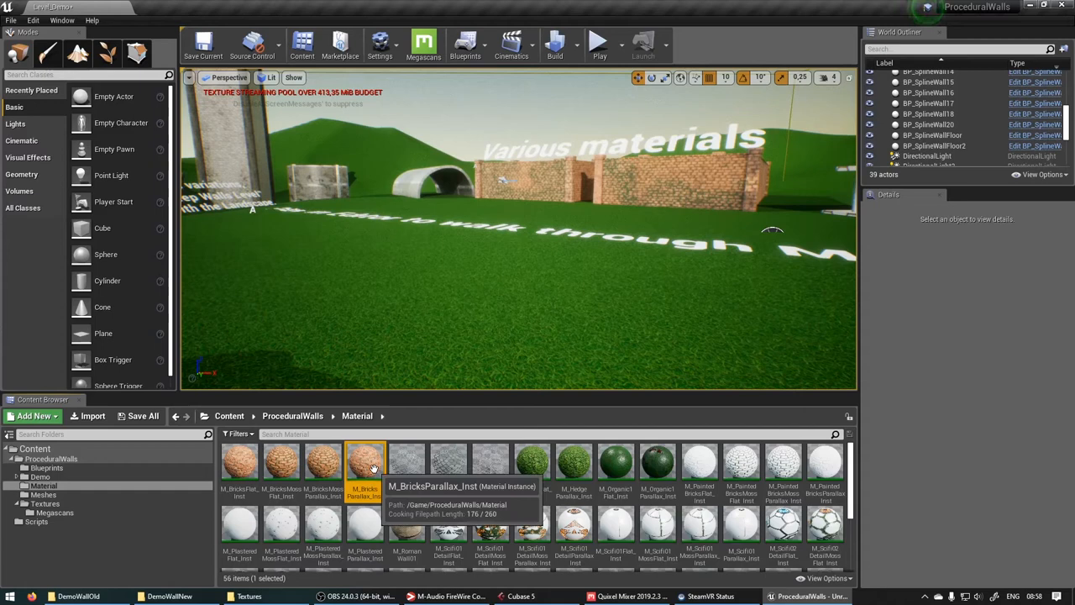
mouse_move(407, 462)
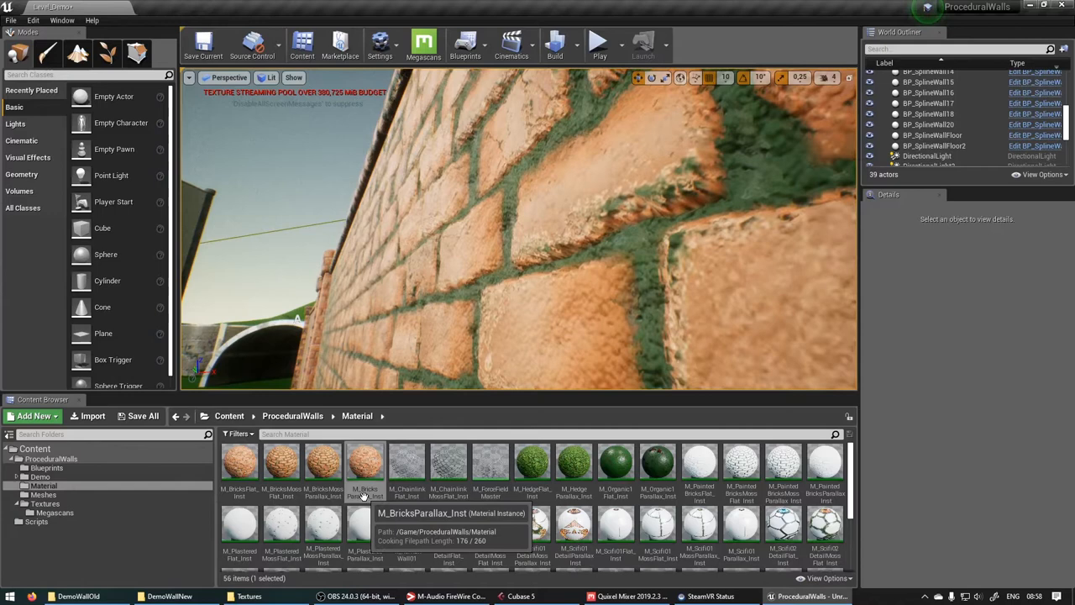
click(282, 461)
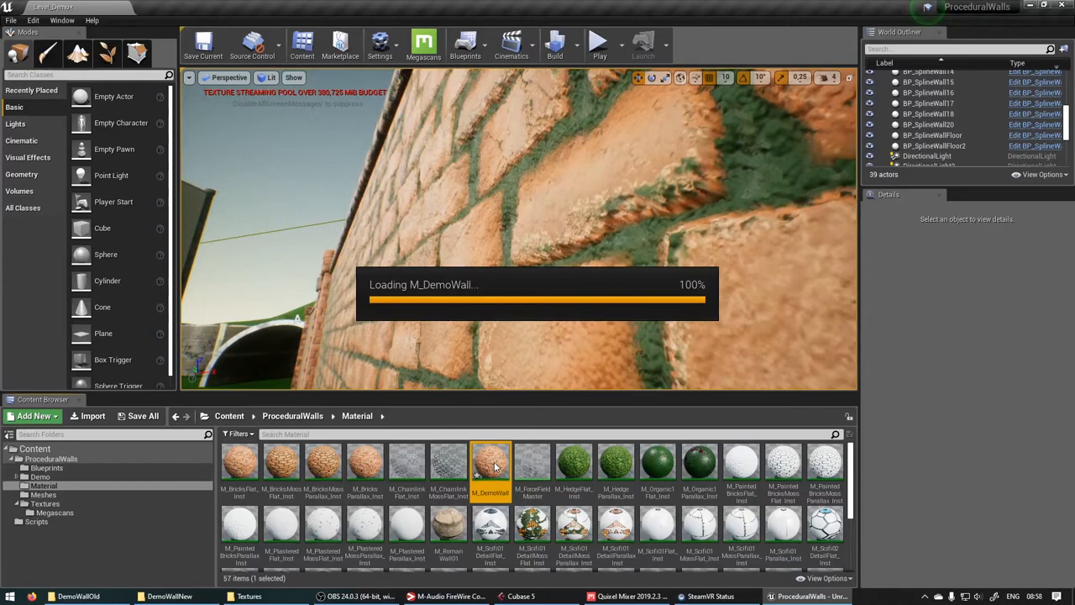
double_click(491, 463)
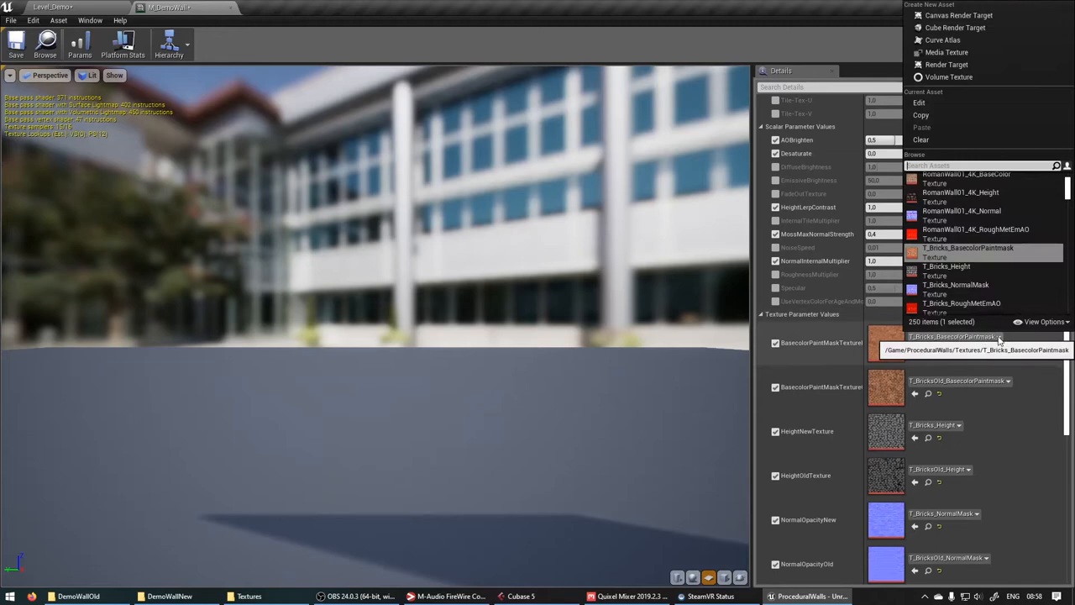
Search 'Demowall new' and assign the DemoWallNew and DemoWallOld maps to the texture parameters.
text(Demowall new)
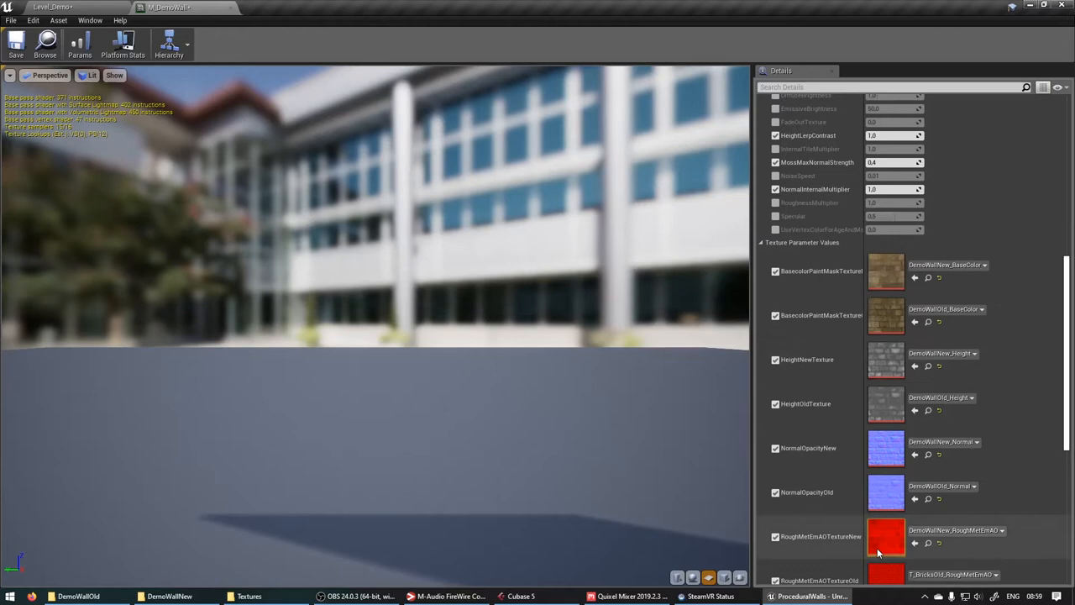
scroll(down, 3)
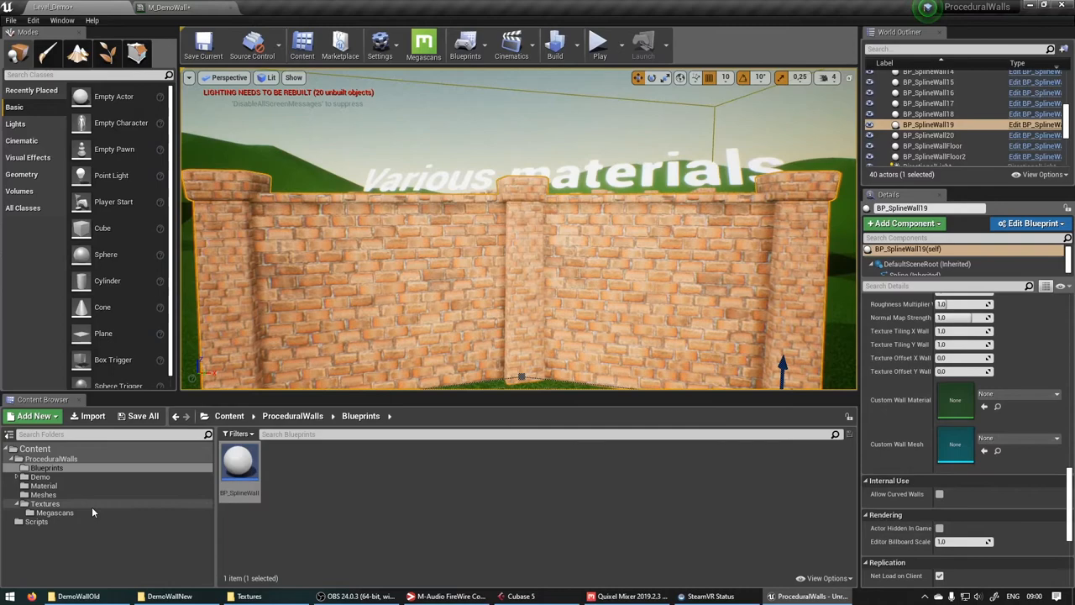
Drag M_DemoWall from the Material folder onto BP_SplineWall19's Custom Wall Material slot.
click(43, 486)
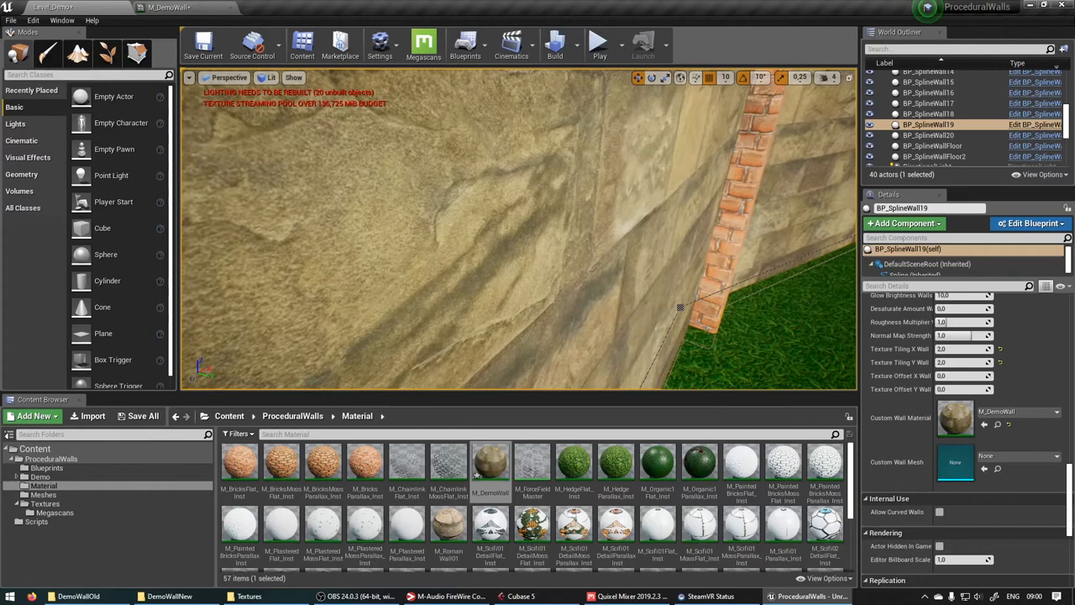
Edit the Brightness value of DemoWallNew_Height in the Megascans folder, then pick the old wall height texture.
click(44, 504)
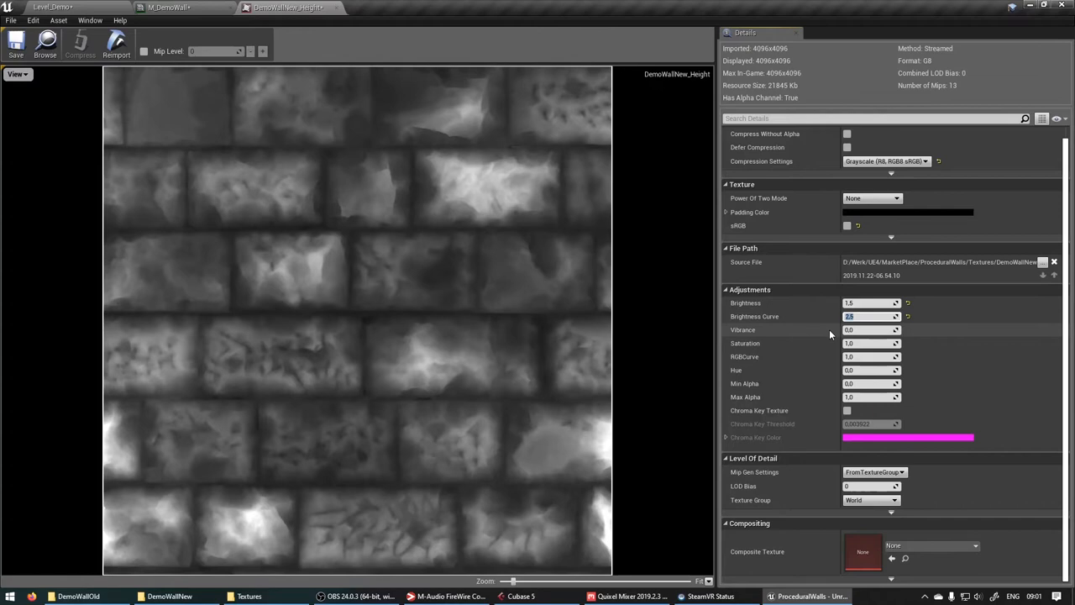
triple_click(870, 303)
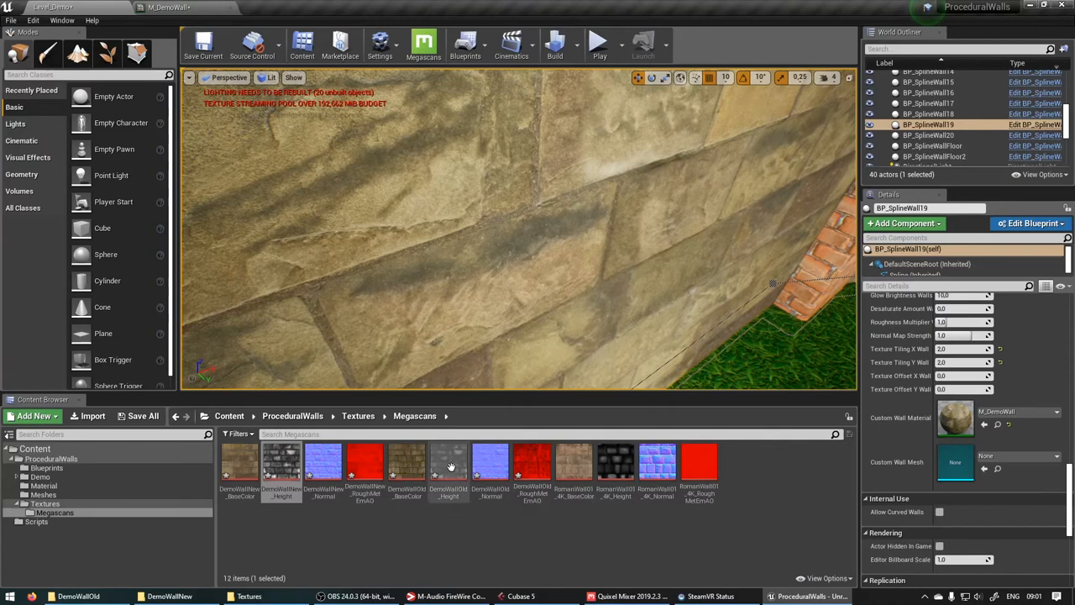
click(168, 7)
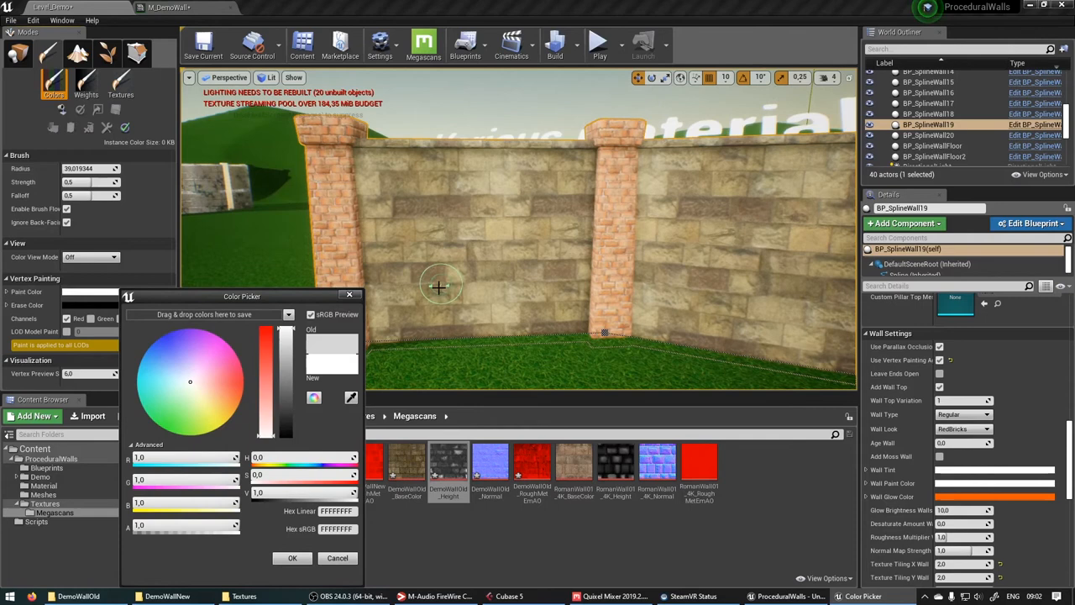
Pick the Paint Color swatch colour to vertex paint onto the wall.
click(279, 410)
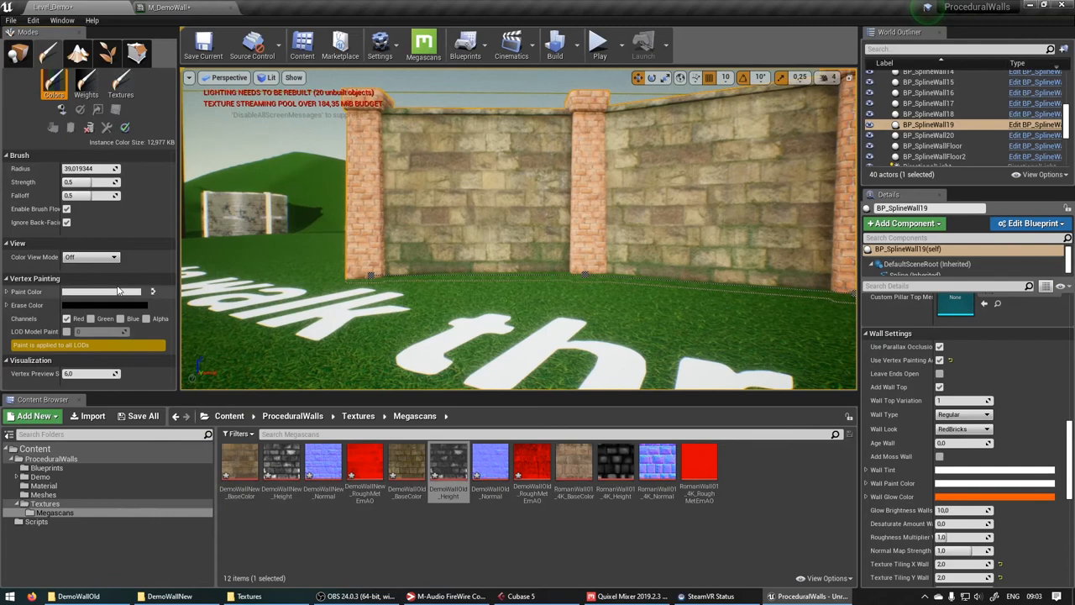
Set the vertex Paint Color to black in the Color Picker.
click(104, 292)
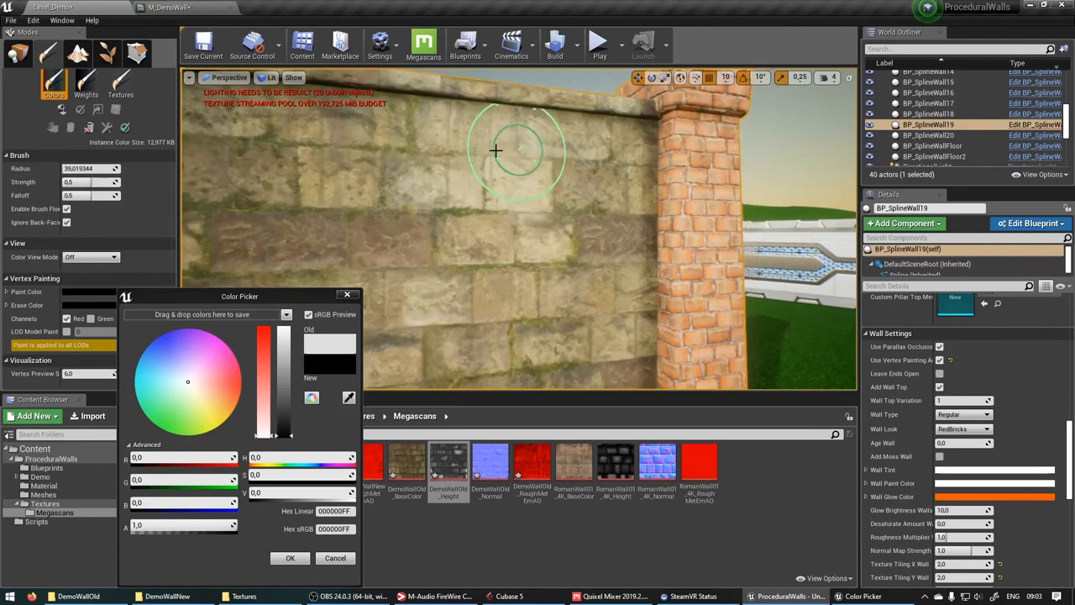
click(625, 596)
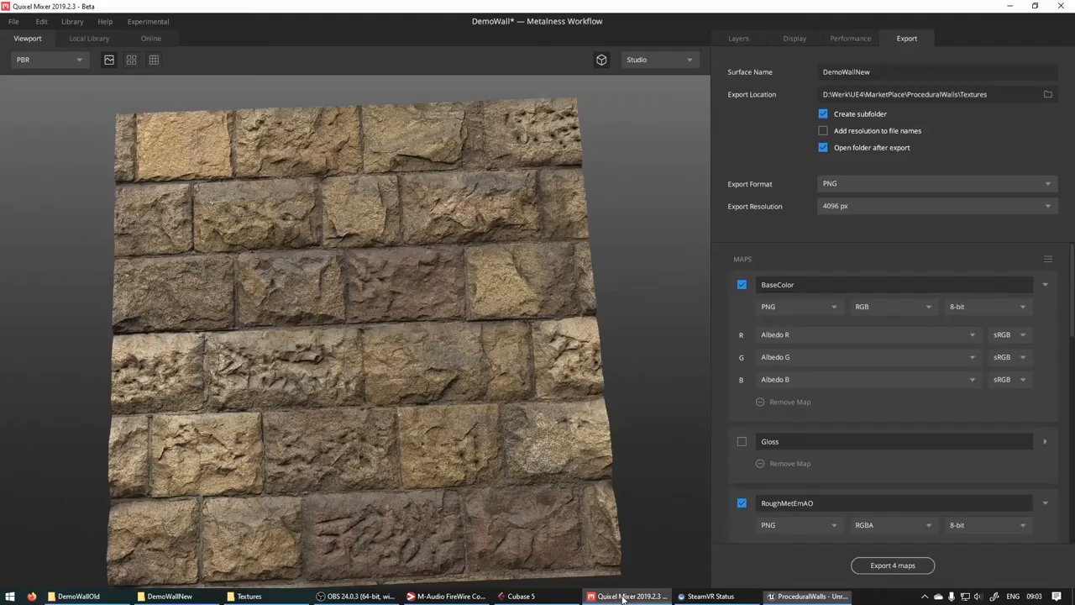
Review the wall material's Layers in Quixel Mixer, tilting the preview to see the surface.
click(738, 37)
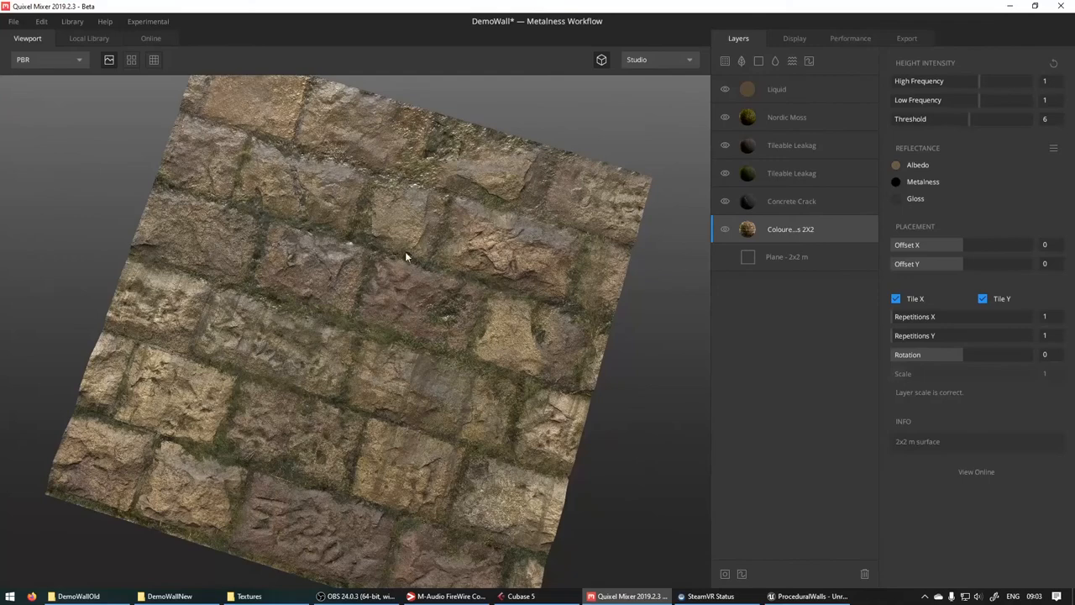
drag(406, 256, 367, 227)
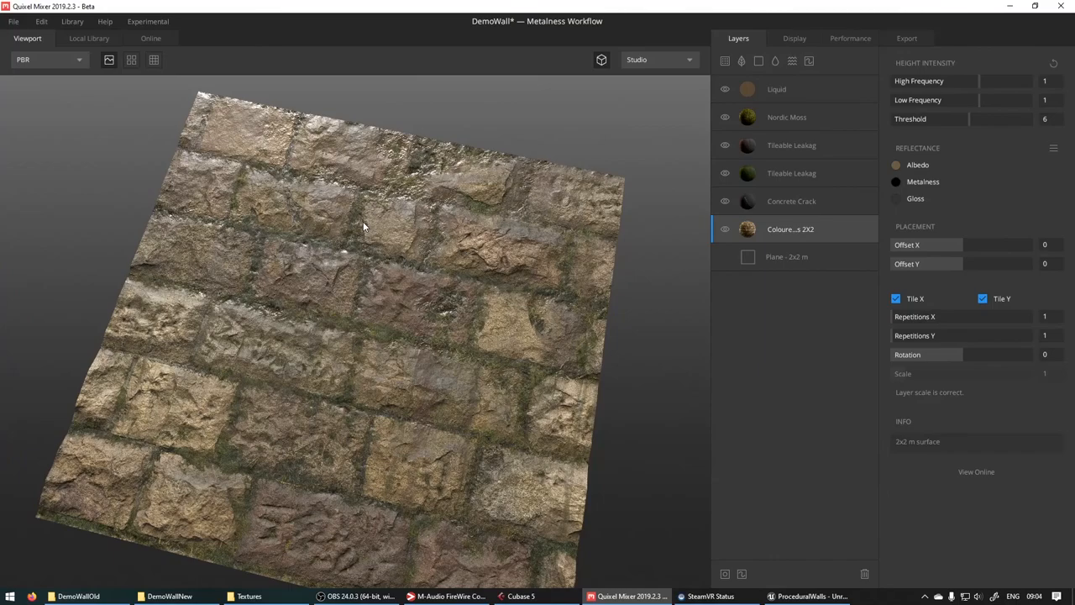
Return to Unreal and confirm black as the paint colour for the mossy patches.
click(815, 595)
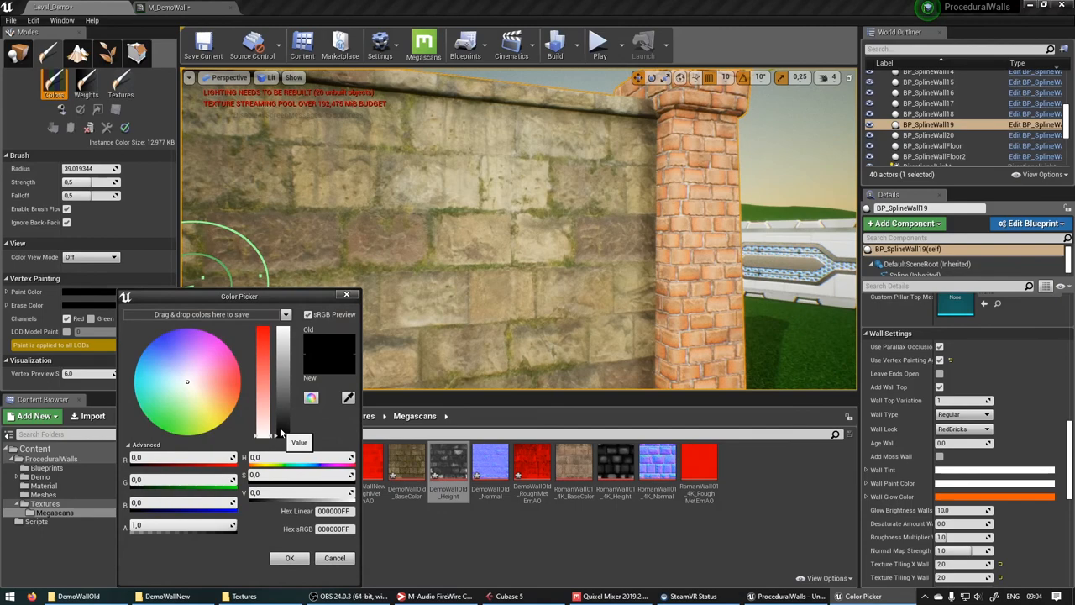
click(289, 558)
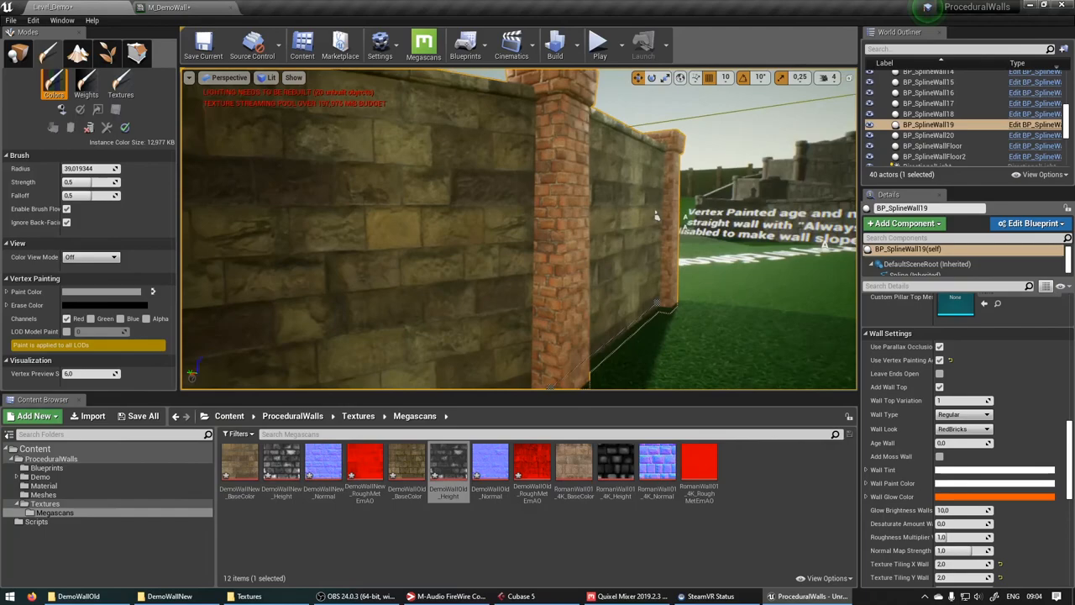